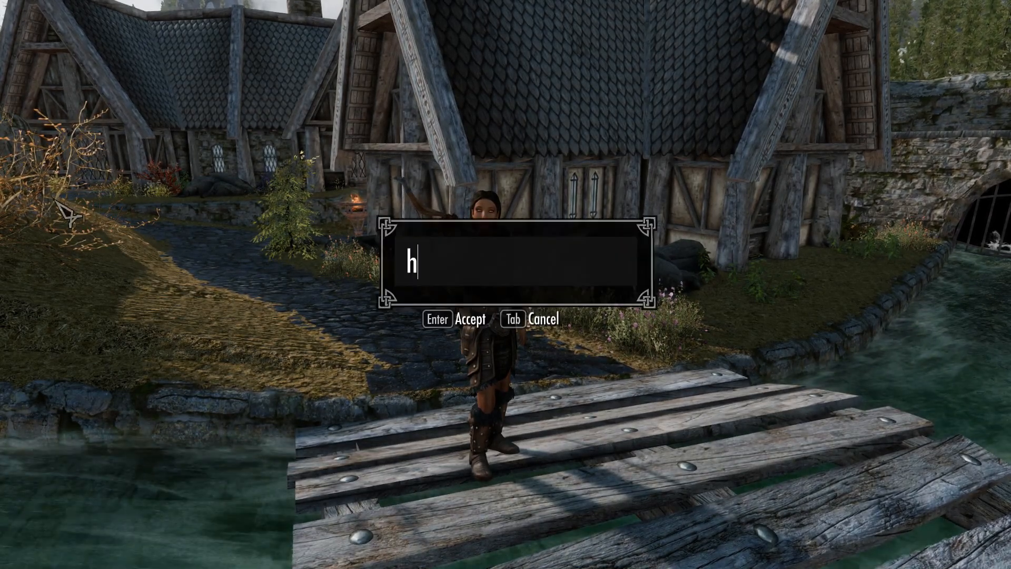
- Send Herika the chat message "hello herika, say hi to the viewers"
{"action": "type", "text": "ello herika"}
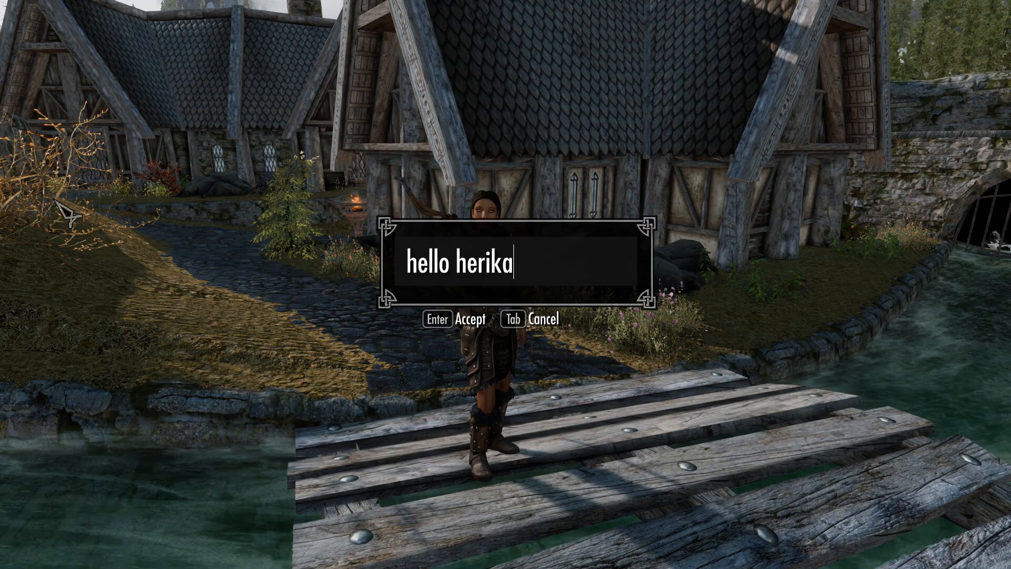
{"action": "type", "text": ", say hi to"}
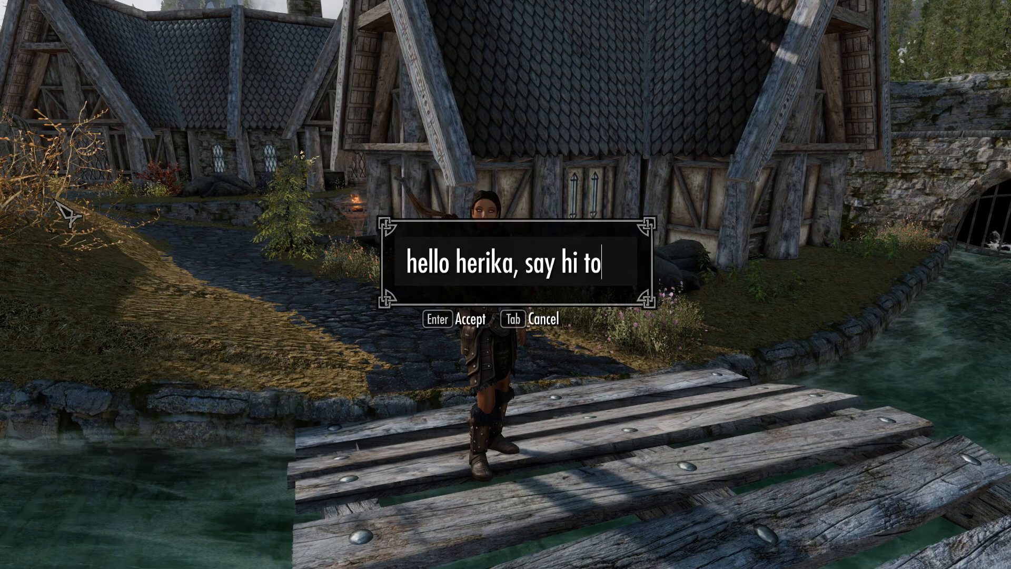
{"action": "type", "text": "the viewers"}
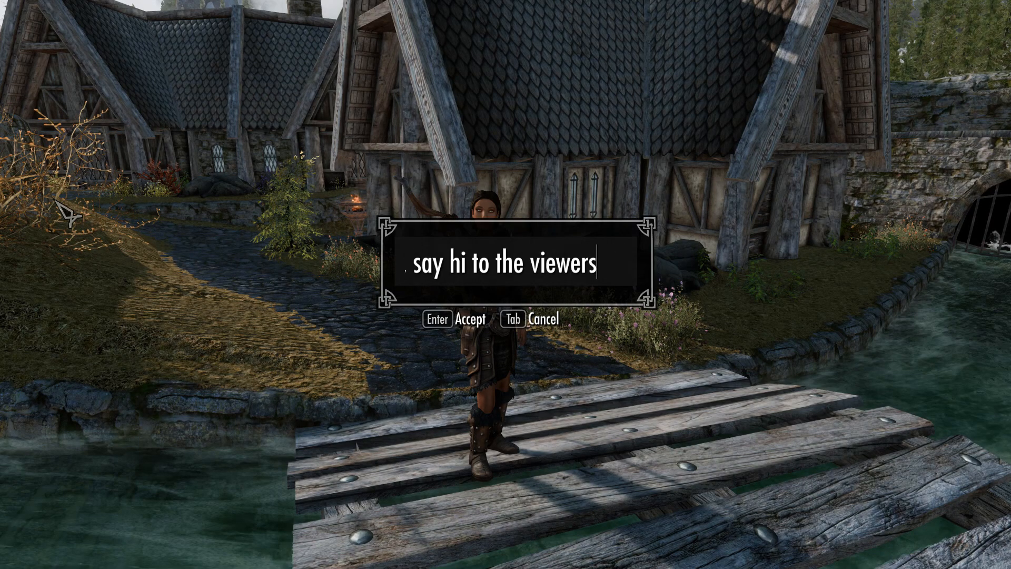
{"action": "key", "text": "Return"}
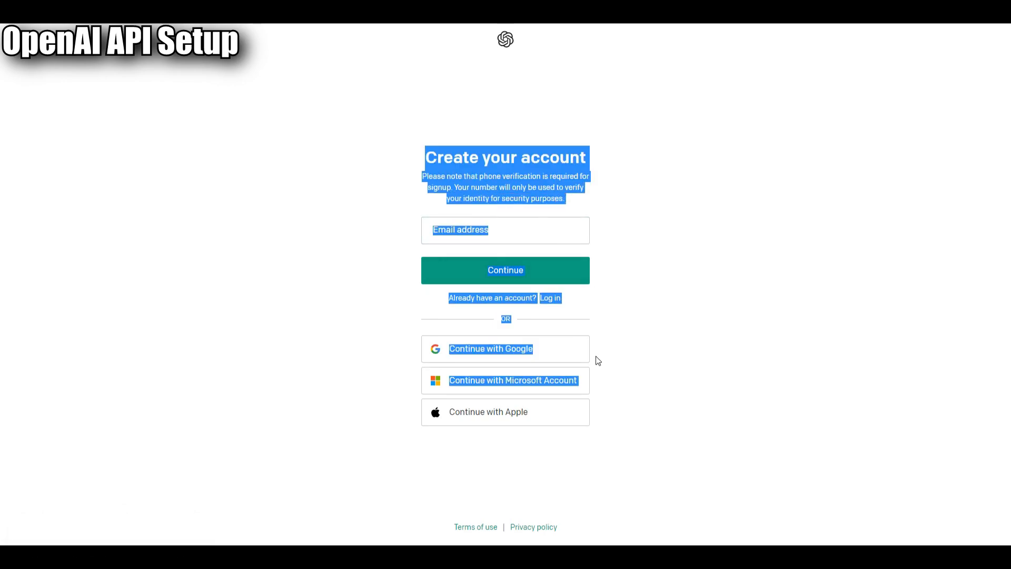
- Log in to OpenAI and generate a new secret API key named Skyrim-Herika
{"action": "left_click", "coordinate": [651, 392]}
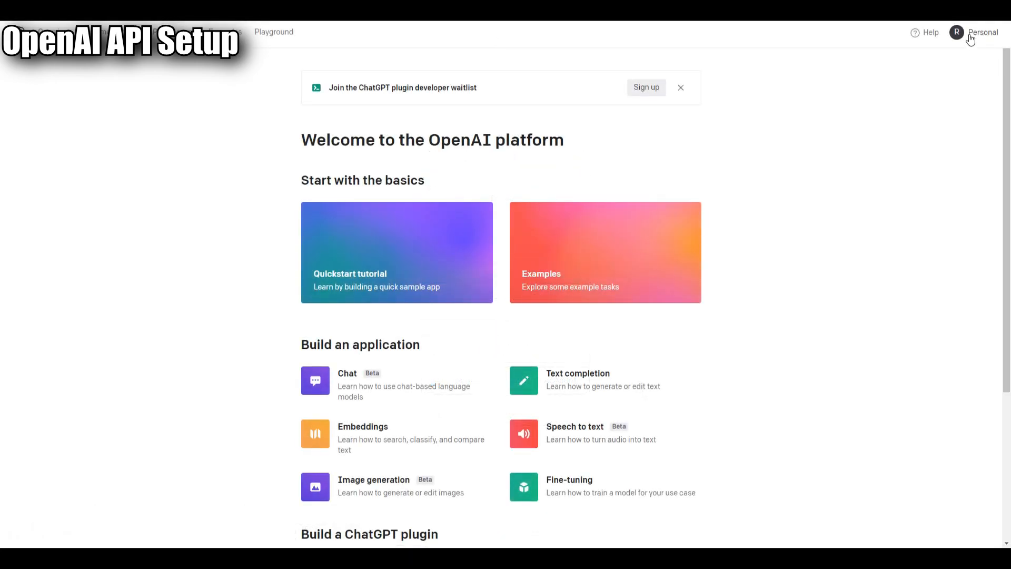
{"action": "left_click", "coordinate": [977, 33]}
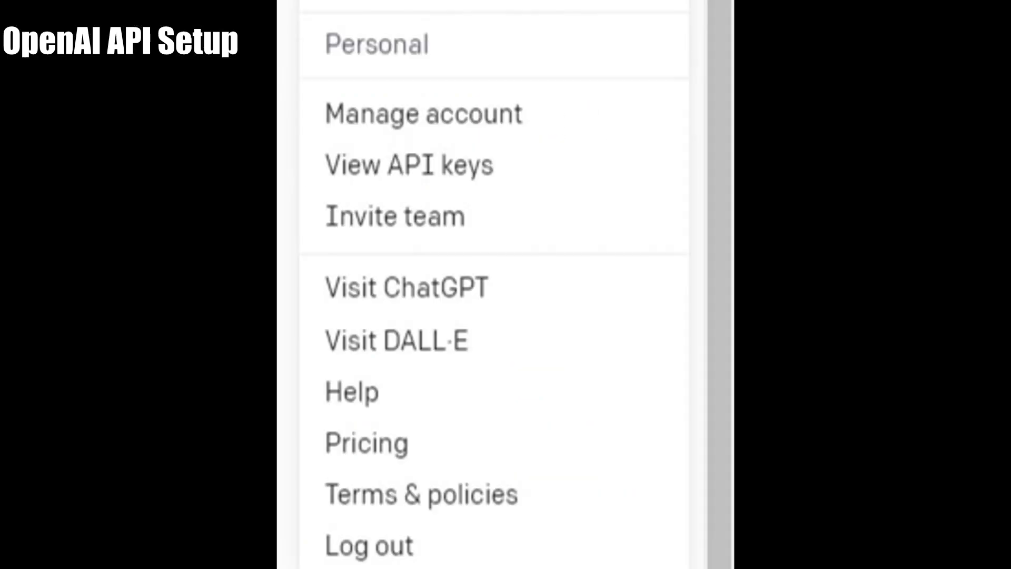
{"action": "left_click", "coordinate": [409, 165]}
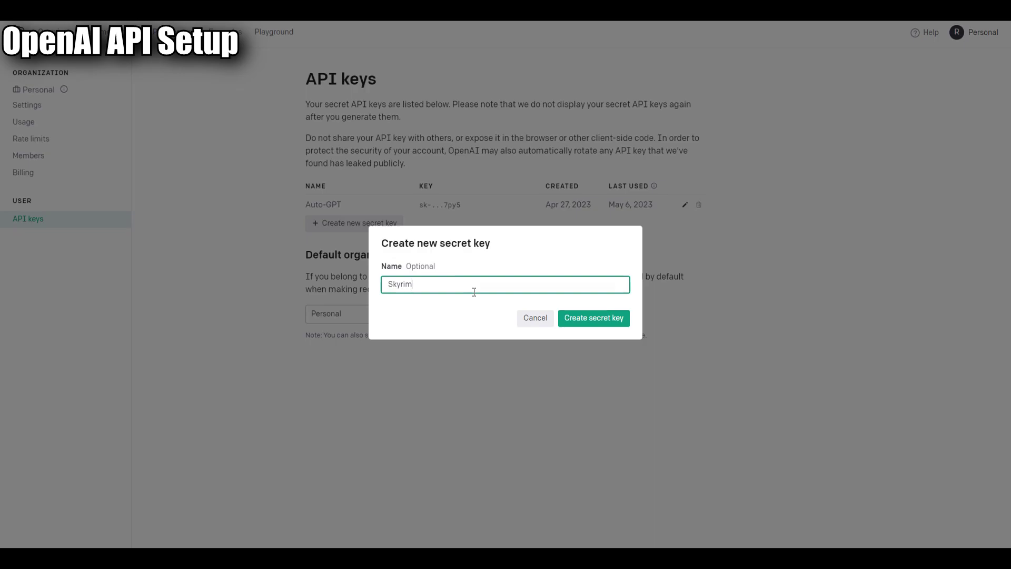
{"action": "type", "text": "-Herika"}
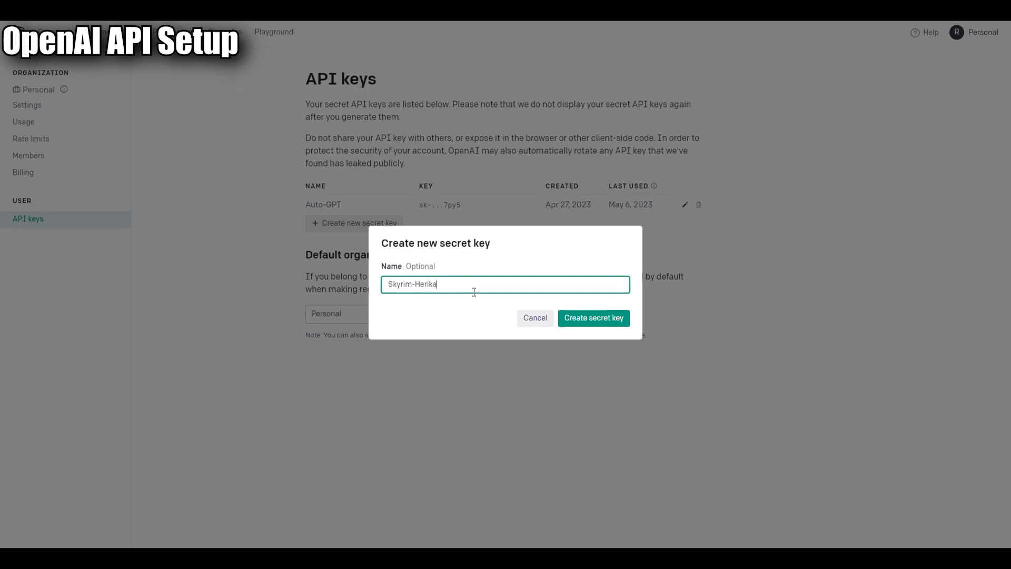
{"action": "left_click", "coordinate": [592, 318]}
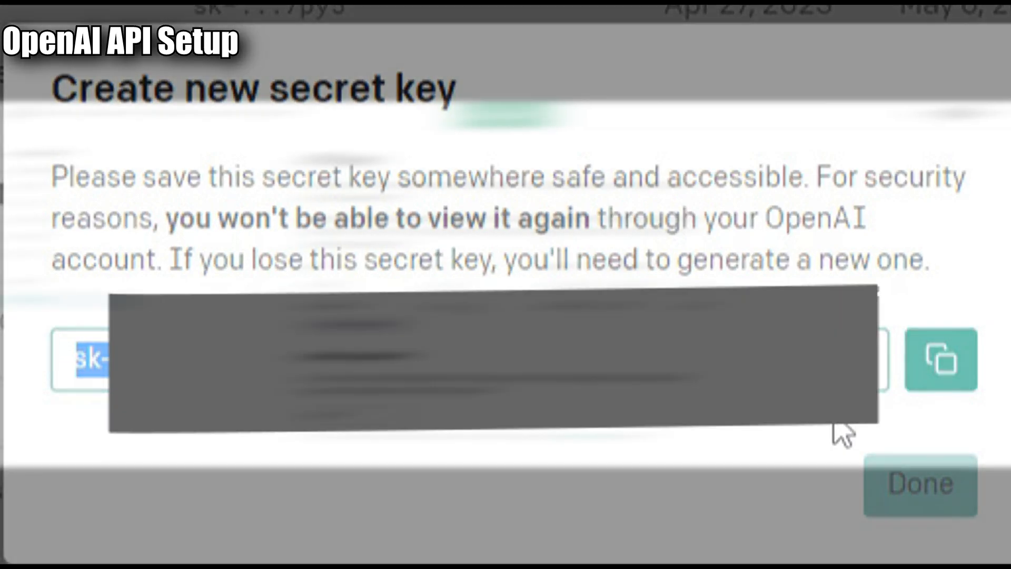
- Copy the new secret key and review the billing usage limits ($20 hard, $10 soft)
{"action": "left_click", "coordinate": [918, 482]}
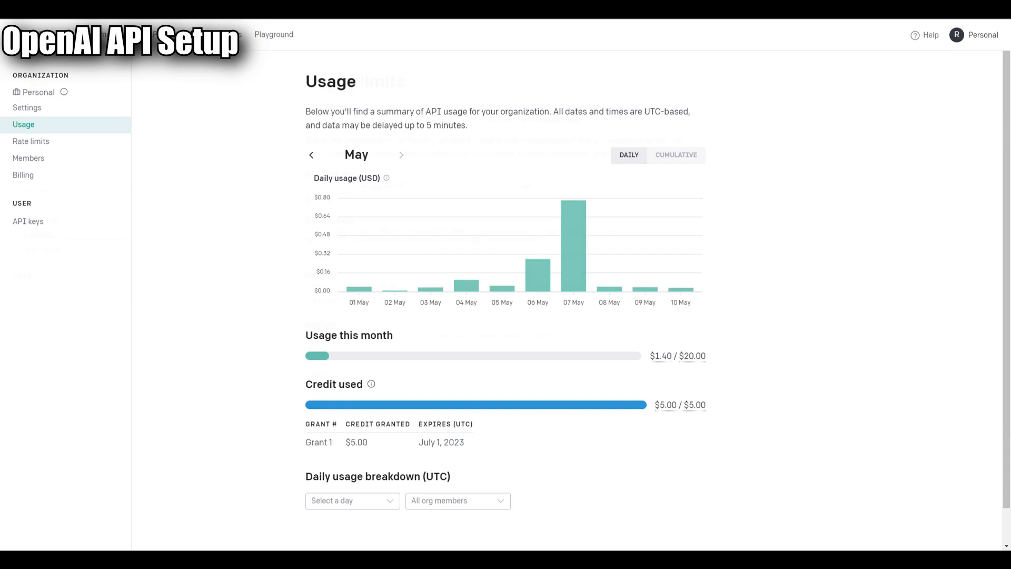
{"action": "left_click", "coordinate": [22, 175]}
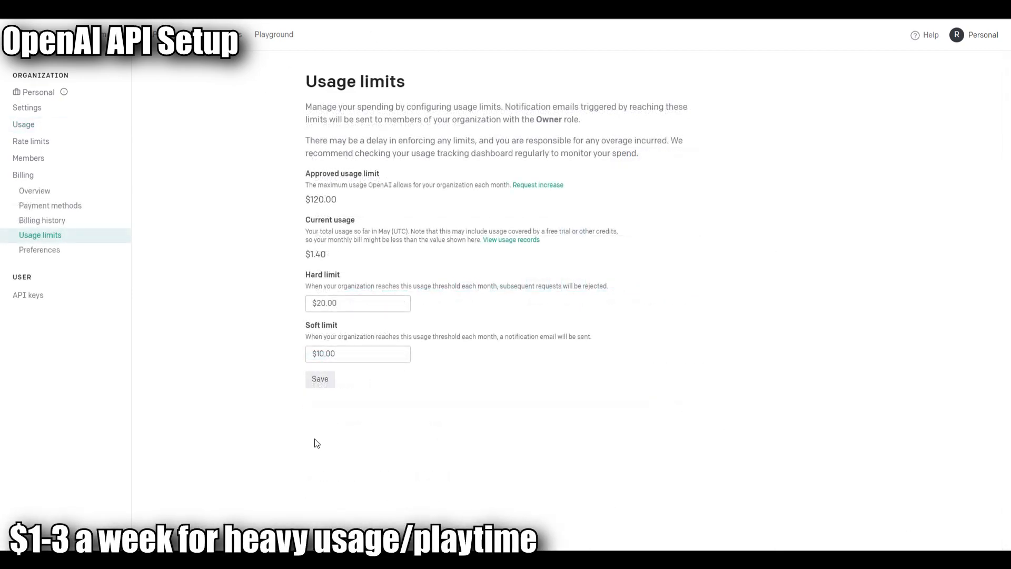
{"action": "mouse_move", "coordinate": [326, 446]}
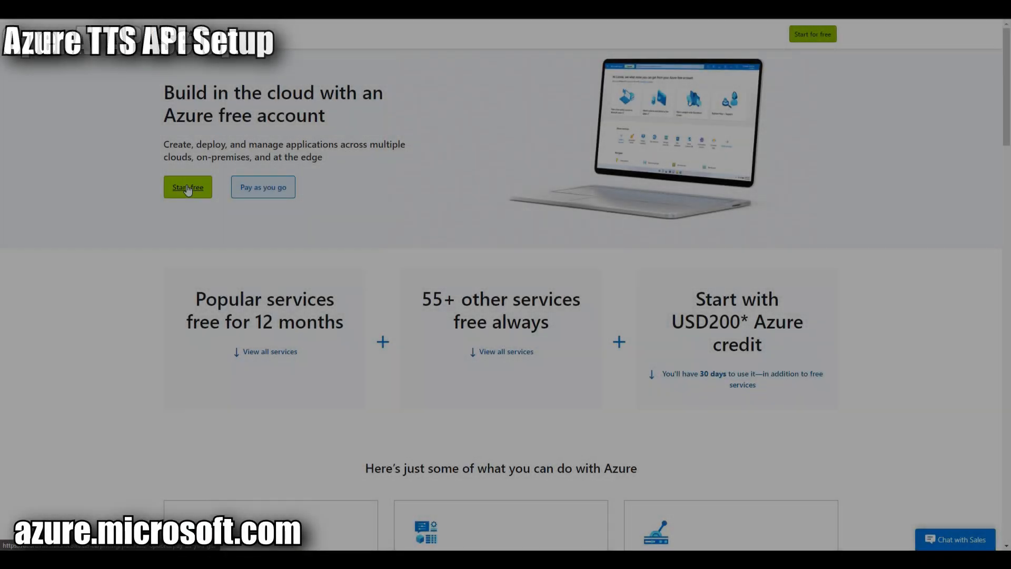
- Start the free Azure account and begin creating a new Speech service under Cognitive Services
{"action": "left_click", "coordinate": [188, 188]}
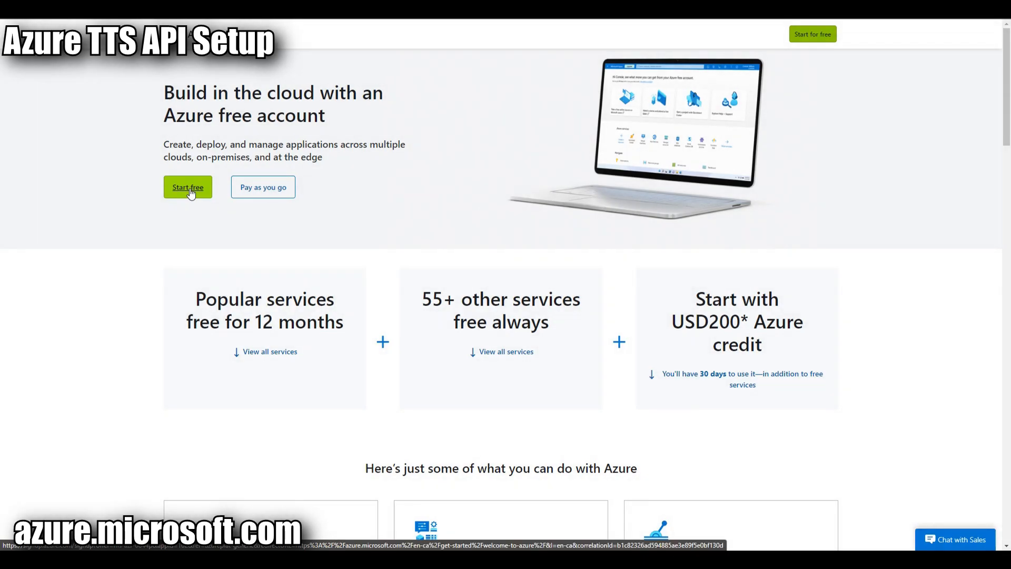
{"action": "mouse_move", "coordinate": [262, 187]}
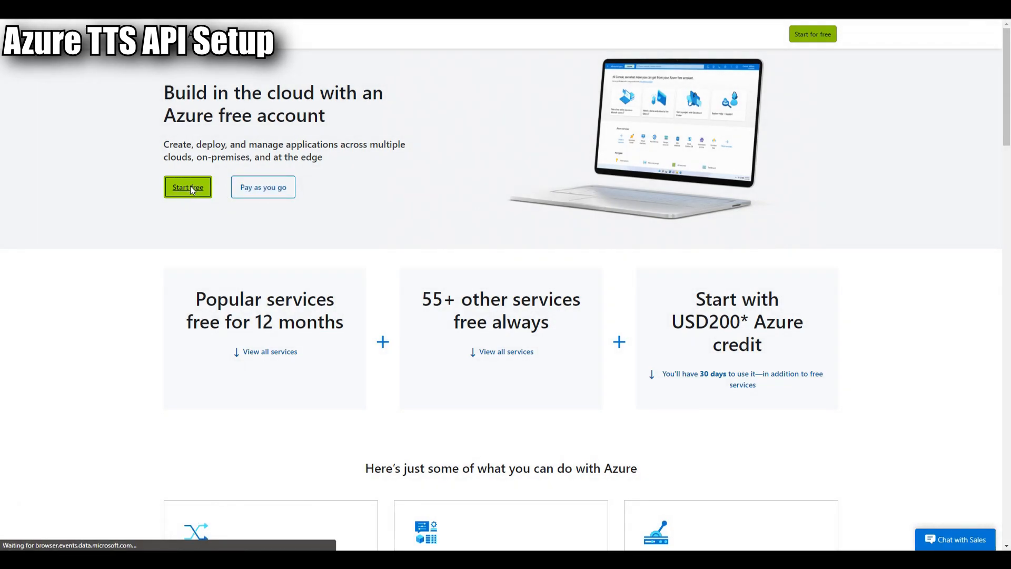
{"action": "left_click", "coordinate": [187, 187]}
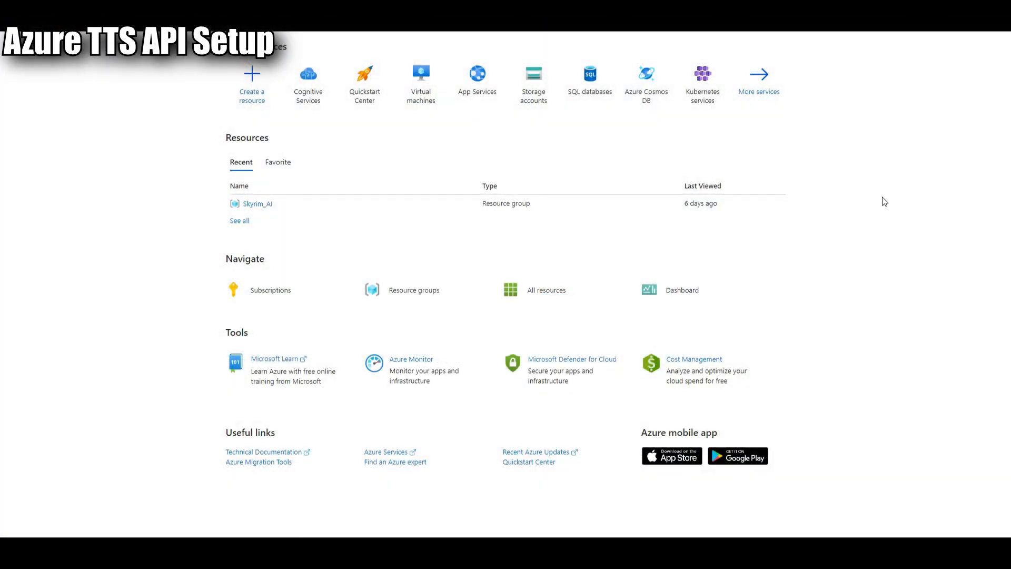
{"action": "left_click", "coordinate": [307, 81]}
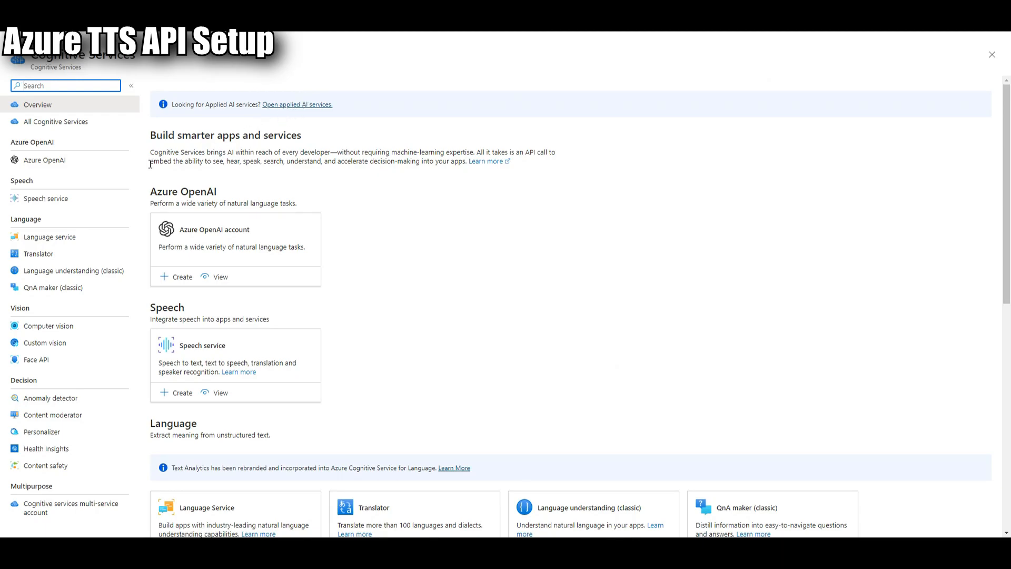
{"action": "left_click", "coordinate": [46, 198]}
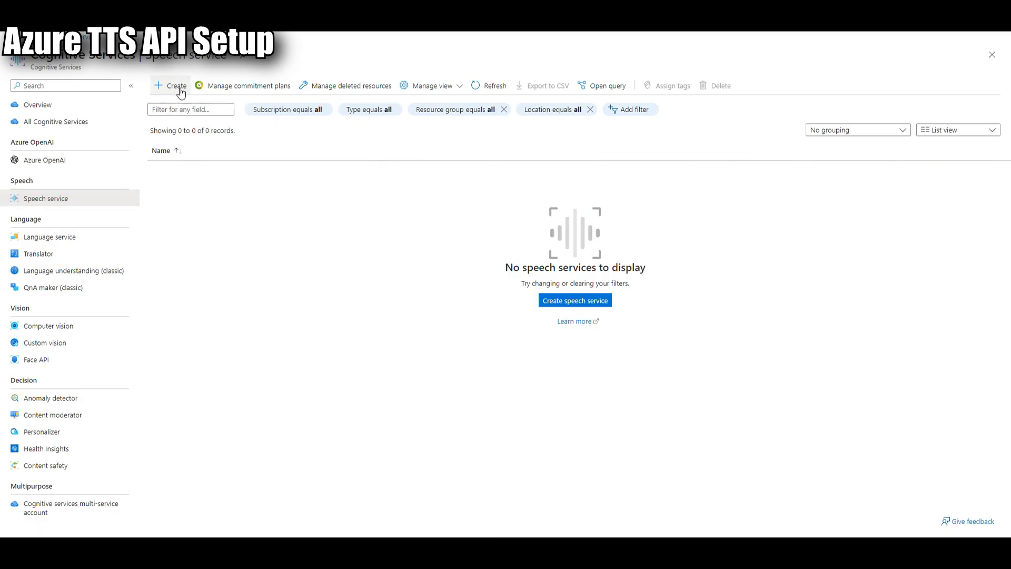
{"action": "left_click", "coordinate": [170, 86]}
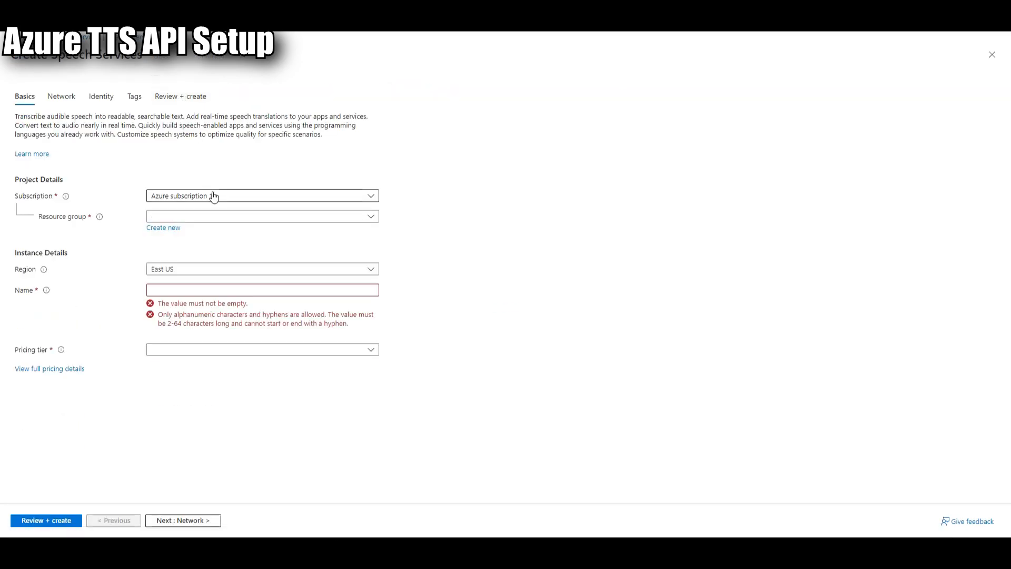
- Fill the form: new resource group Herika_AI, name HerikaTTS, pricing tier Standard S0
{"action": "left_click", "coordinate": [261, 196]}
{"action": "type", "text": "Herika"}
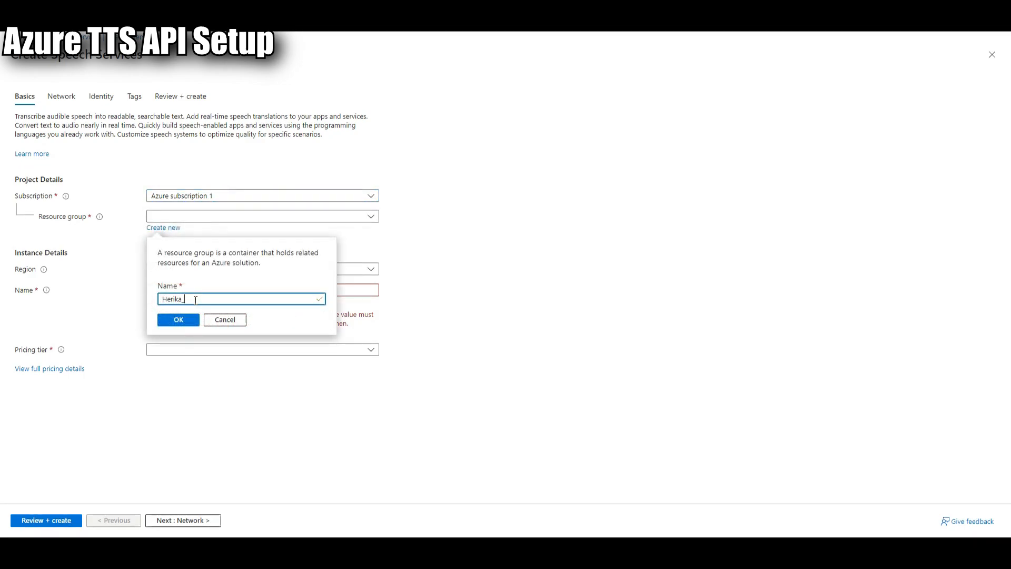
{"action": "type", "text": "AI"}
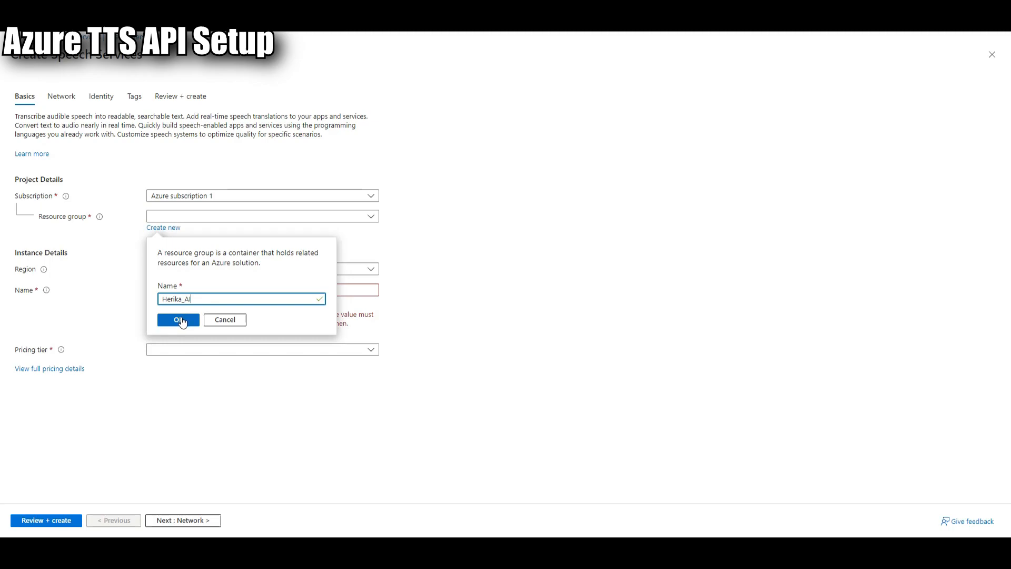
{"action": "left_click", "coordinate": [178, 320]}
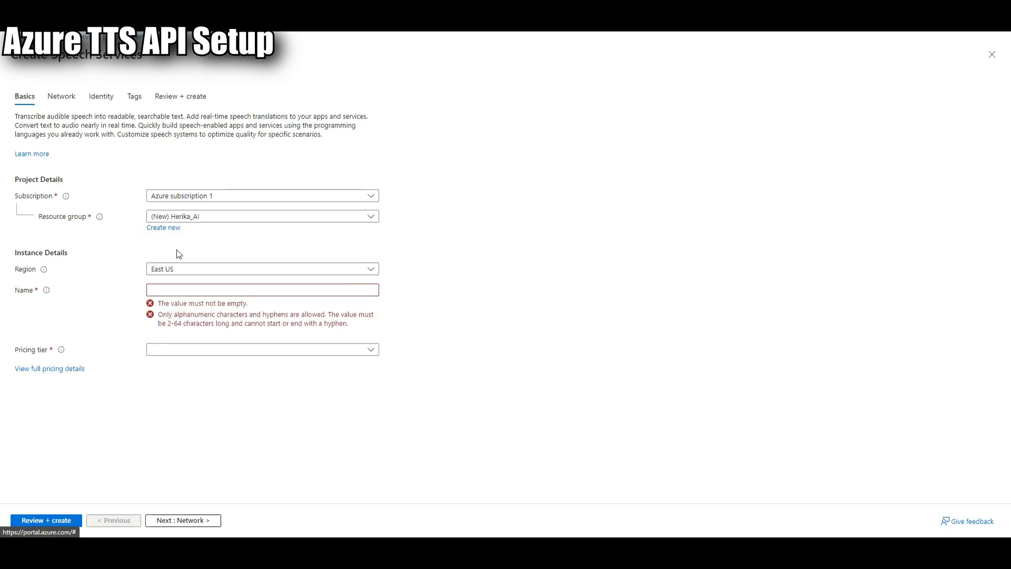
{"action": "type", "text": "HerikaTTS"}
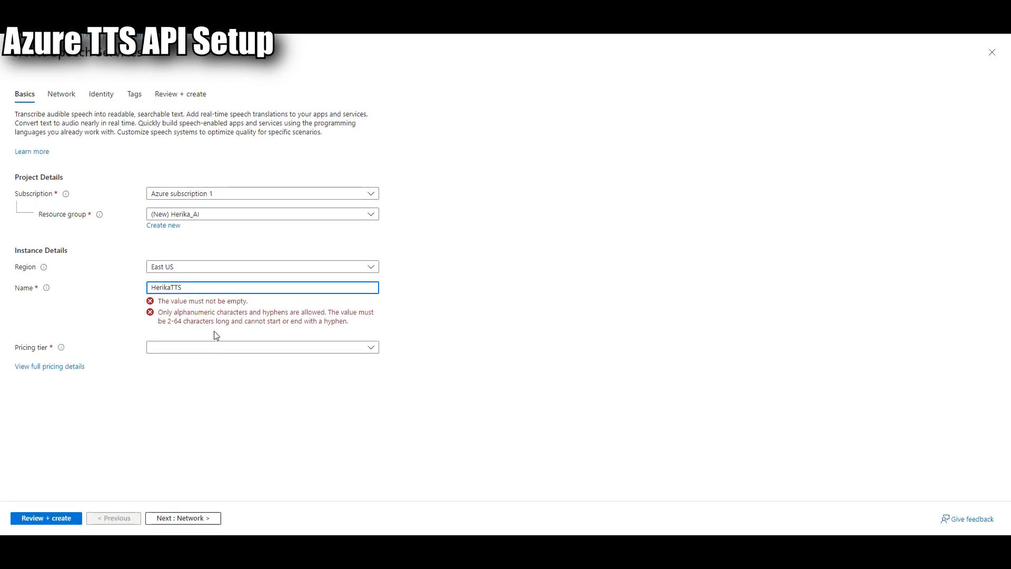
{"action": "left_click", "coordinate": [261, 314]}
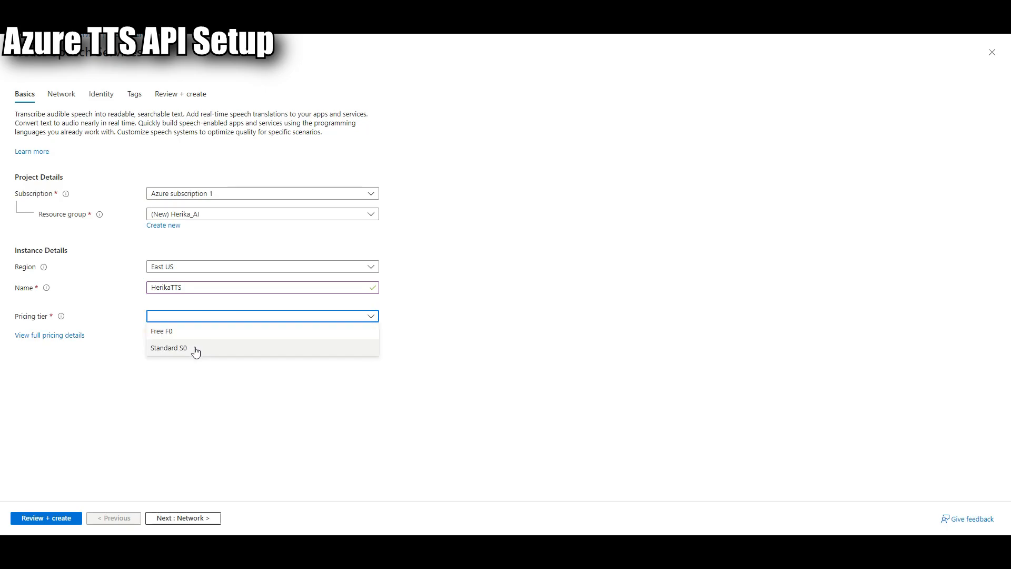
{"action": "left_click", "coordinate": [168, 347]}
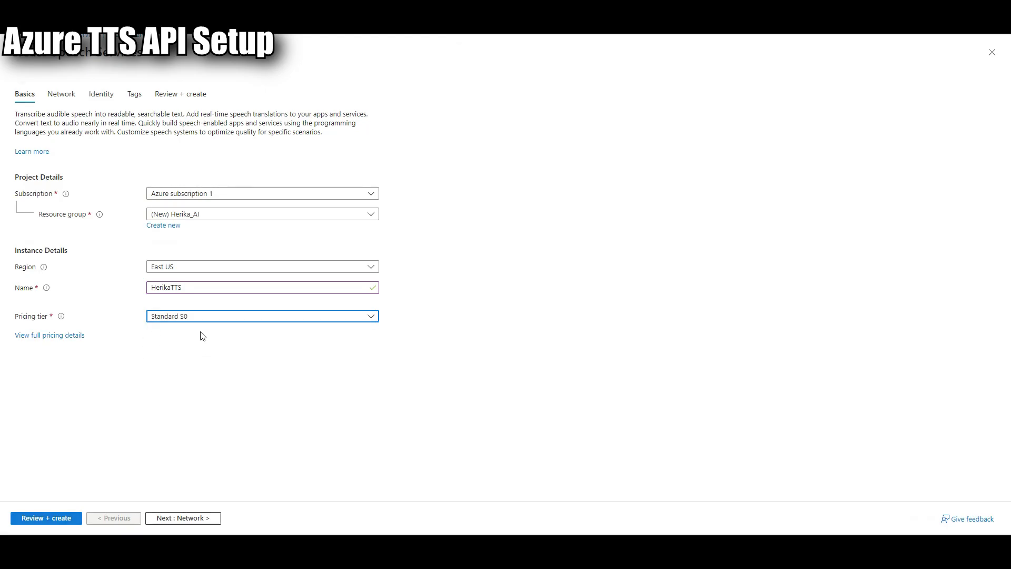
- Review, create and deploy the HerikaTTS speech service, then view the finished deployment
{"action": "left_click", "coordinate": [46, 518]}
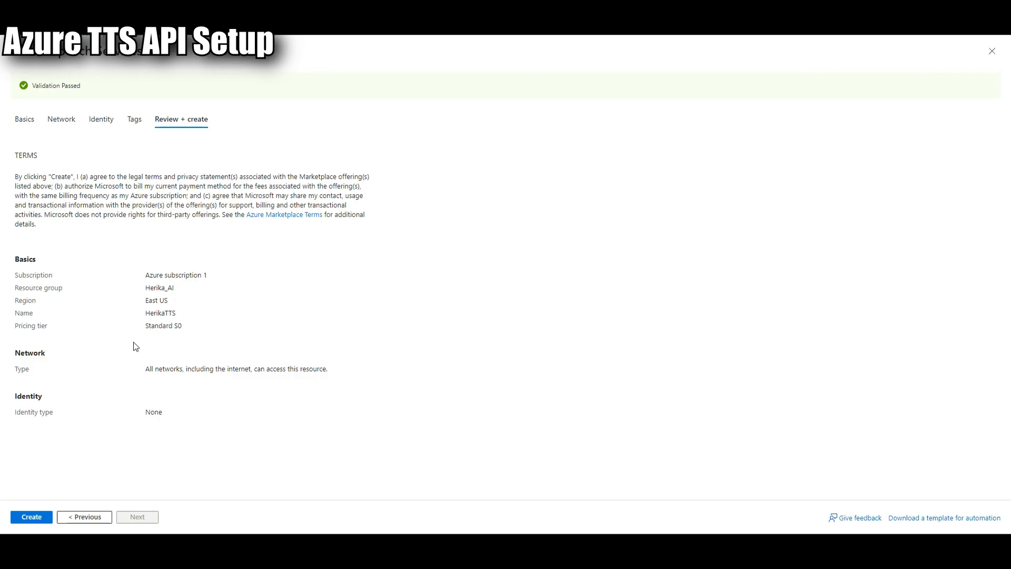
{"action": "mouse_move", "coordinate": [182, 289]}
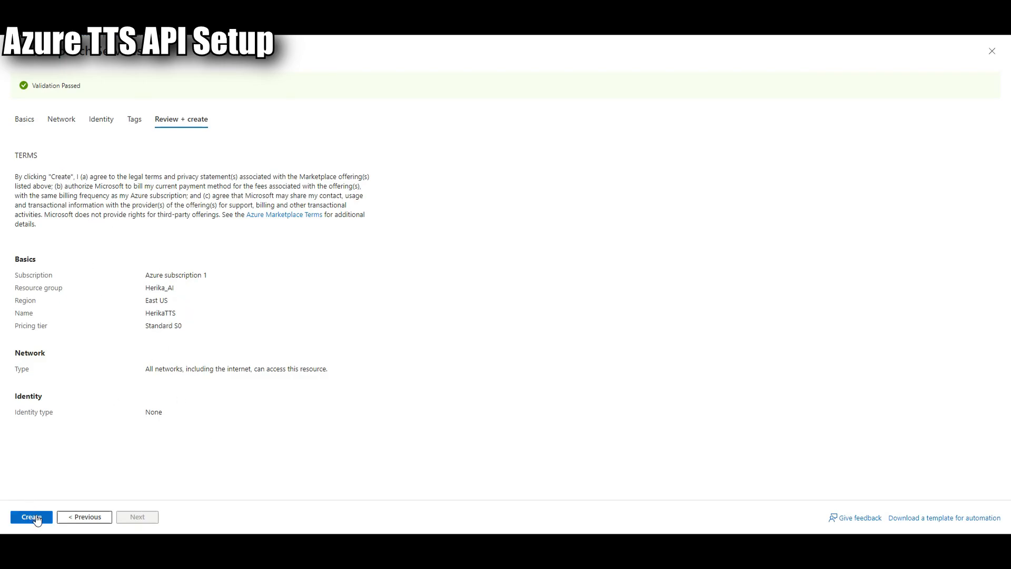
{"action": "left_click", "coordinate": [31, 516]}
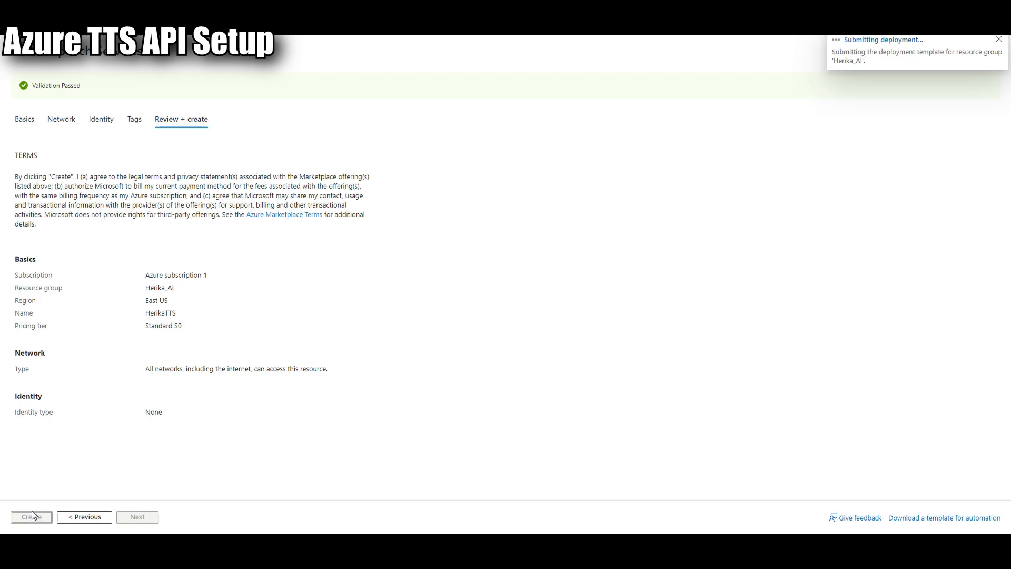
{"action": "left_click", "coordinate": [30, 516]}
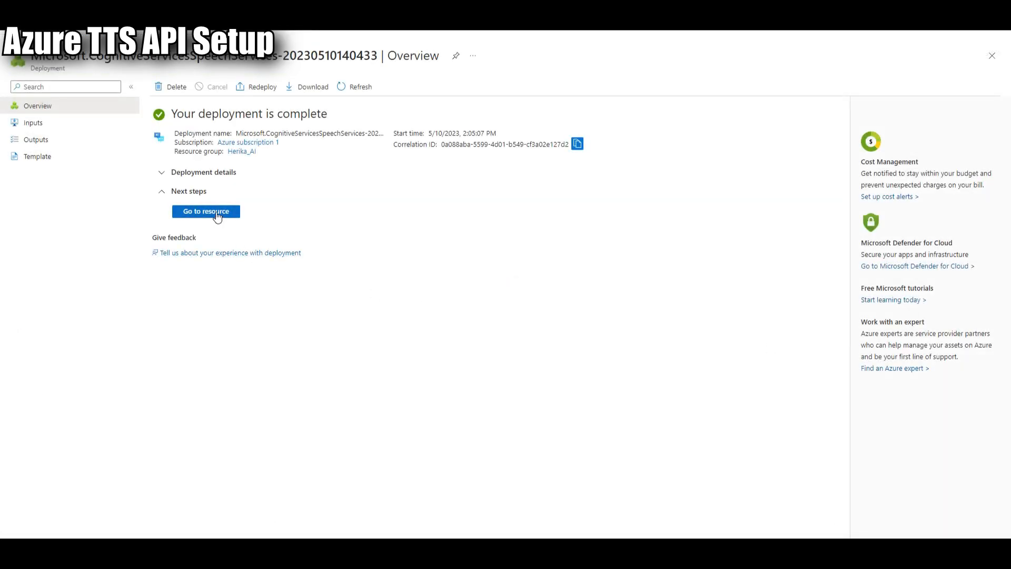
- View the HerikaTTS speech service's Keys and Endpoint page (eastus region)
{"action": "left_click", "coordinate": [205, 211]}
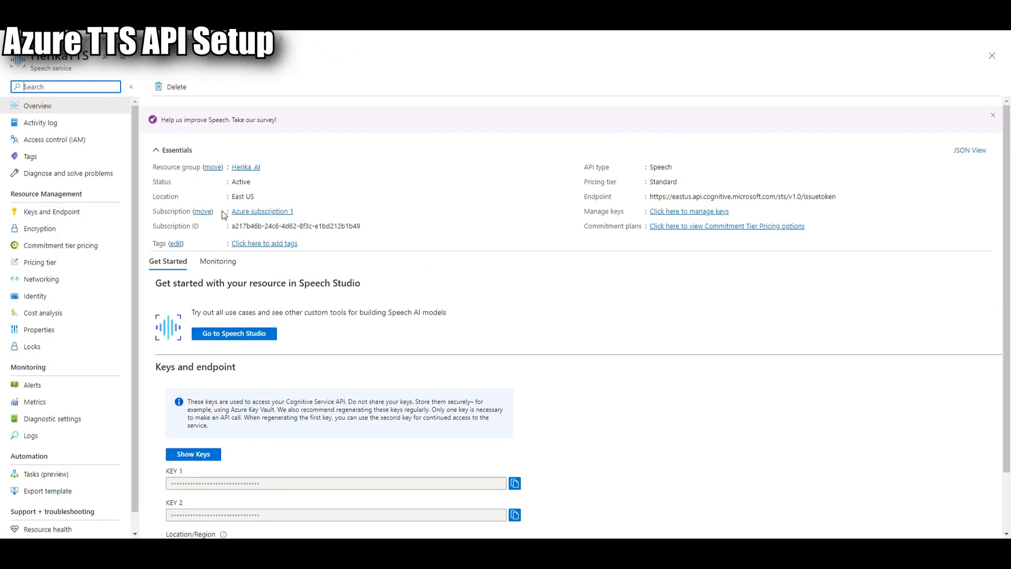
{"action": "mouse_move", "coordinate": [310, 228]}
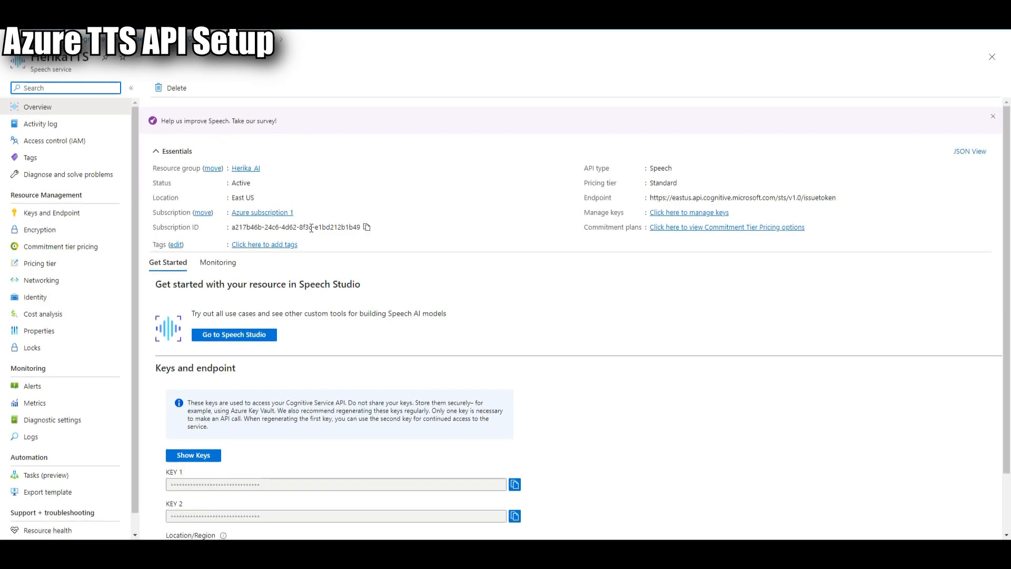
{"action": "left_click", "coordinate": [50, 212]}
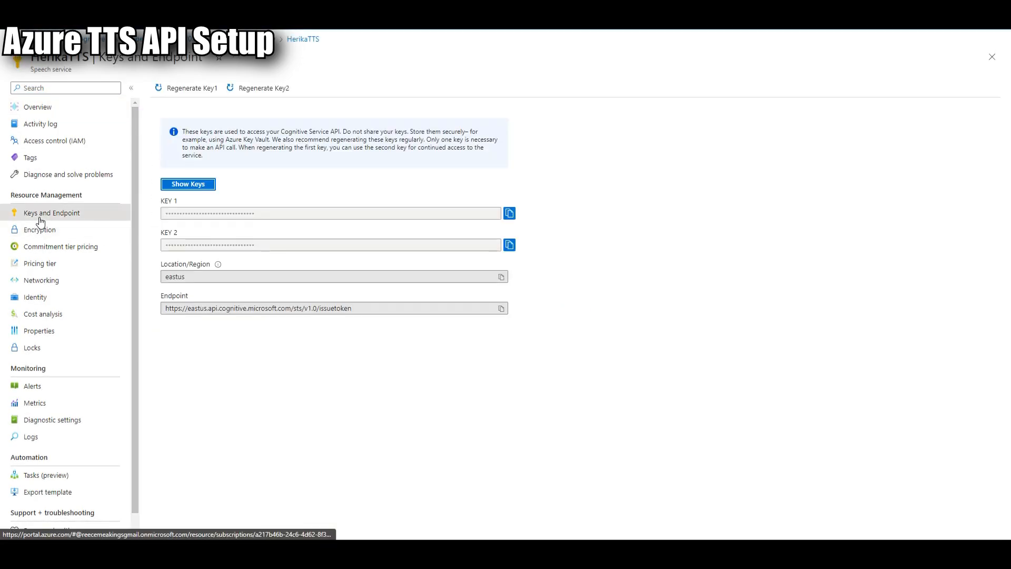
{"action": "mouse_move", "coordinate": [159, 216]}
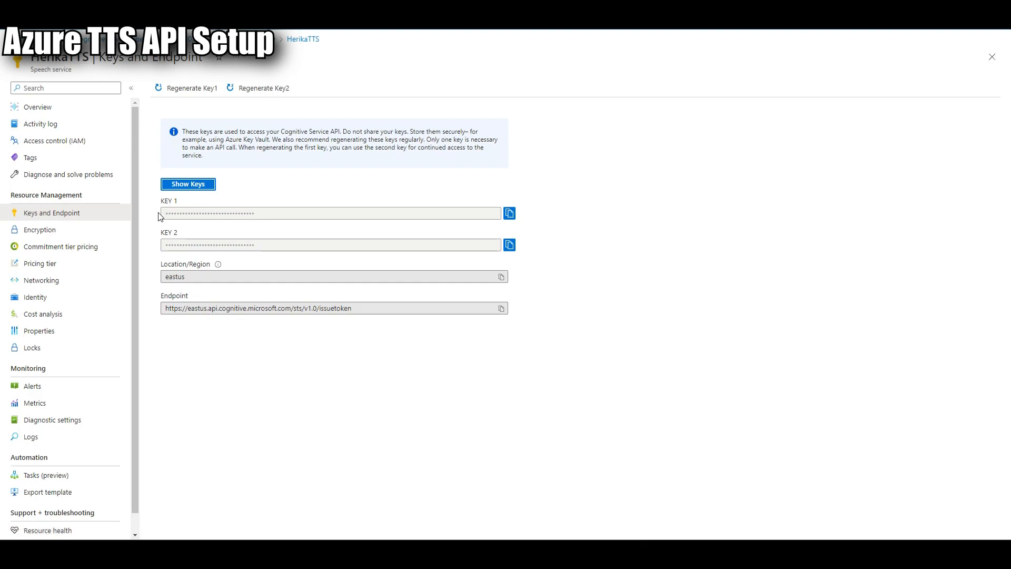
{"action": "mouse_move", "coordinate": [507, 212]}
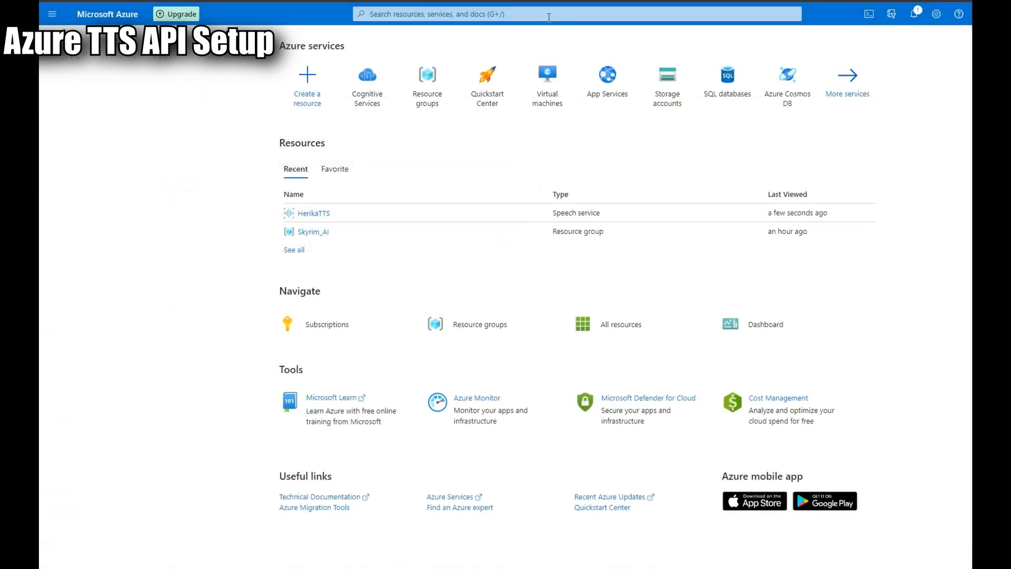
- Go to Cost Management cost alerts and start adding a new budget
{"action": "type", "text": "cost ma"}
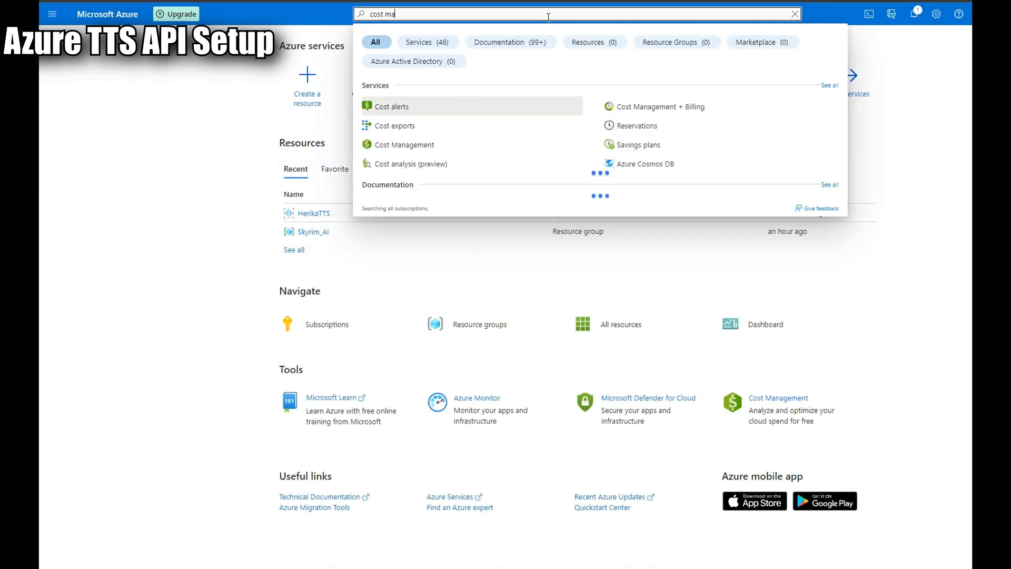
{"action": "type", "text": "ngement"}
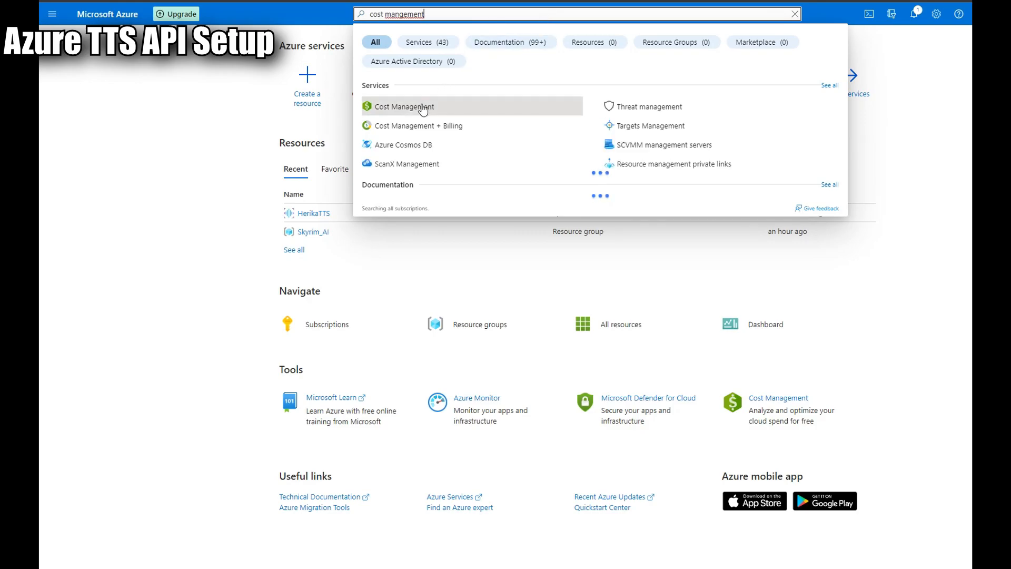
{"action": "left_click", "coordinate": [404, 106]}
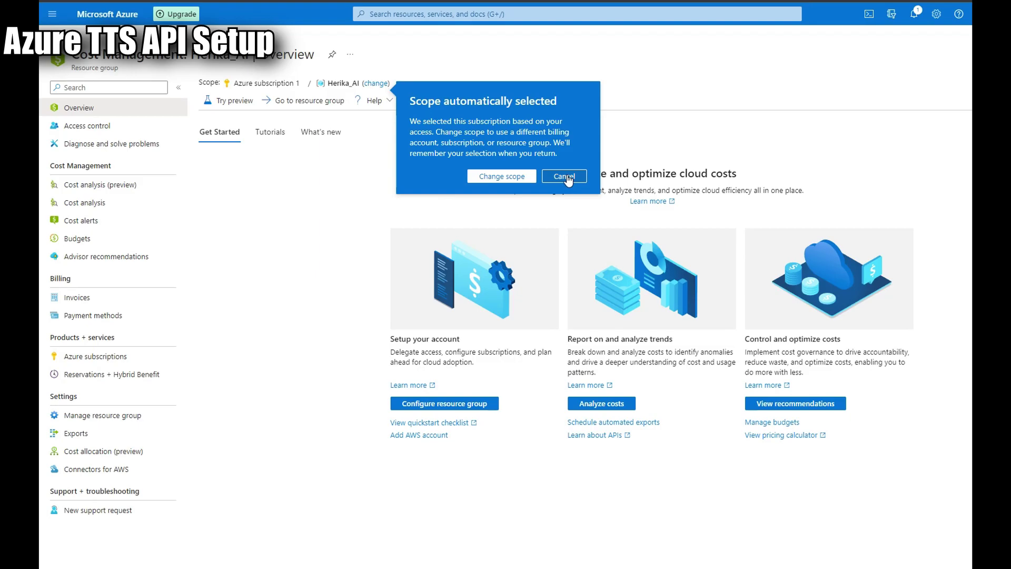
{"action": "left_click", "coordinate": [562, 176]}
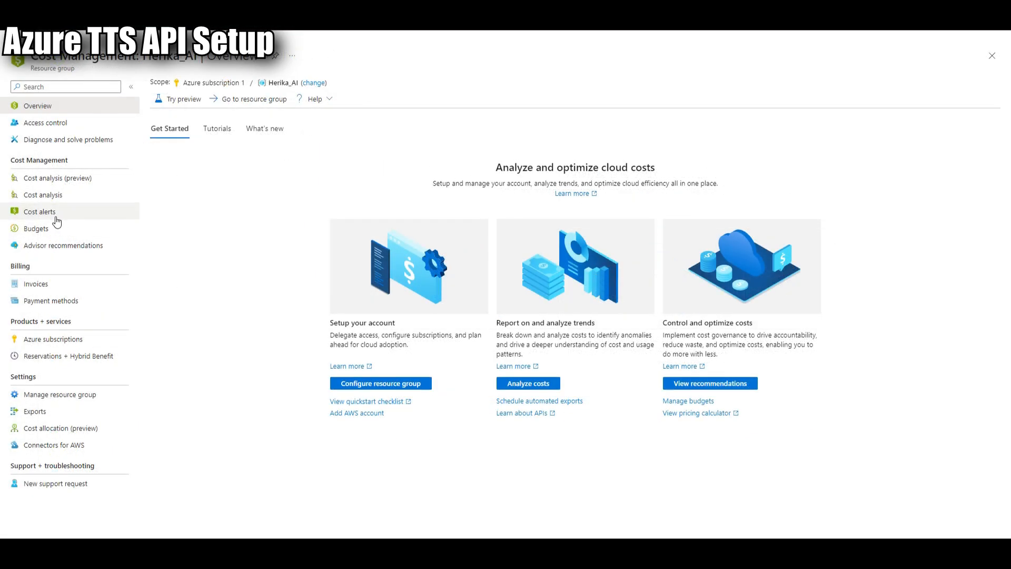
{"action": "left_click", "coordinate": [39, 210]}
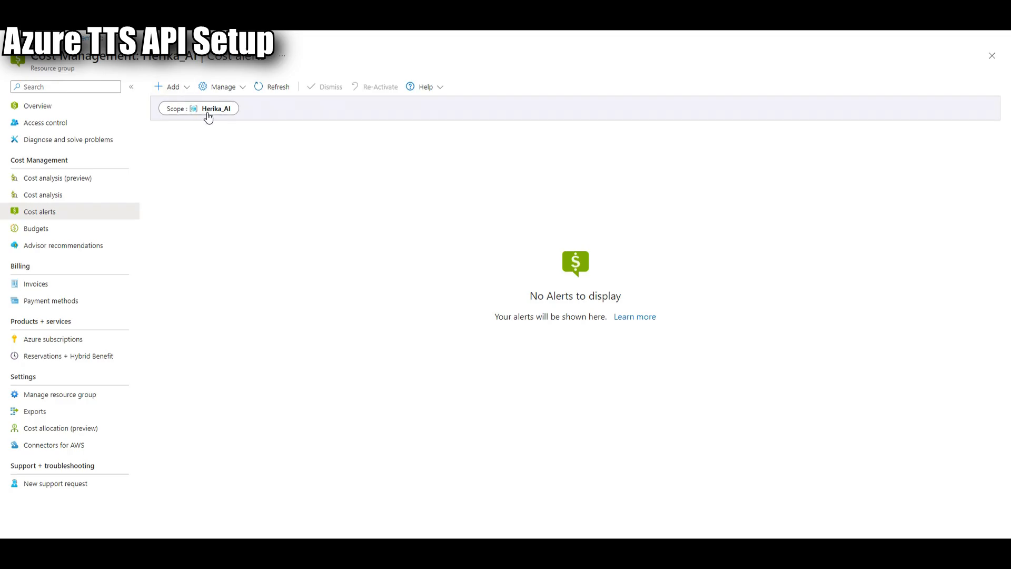
{"action": "left_click", "coordinate": [169, 86]}
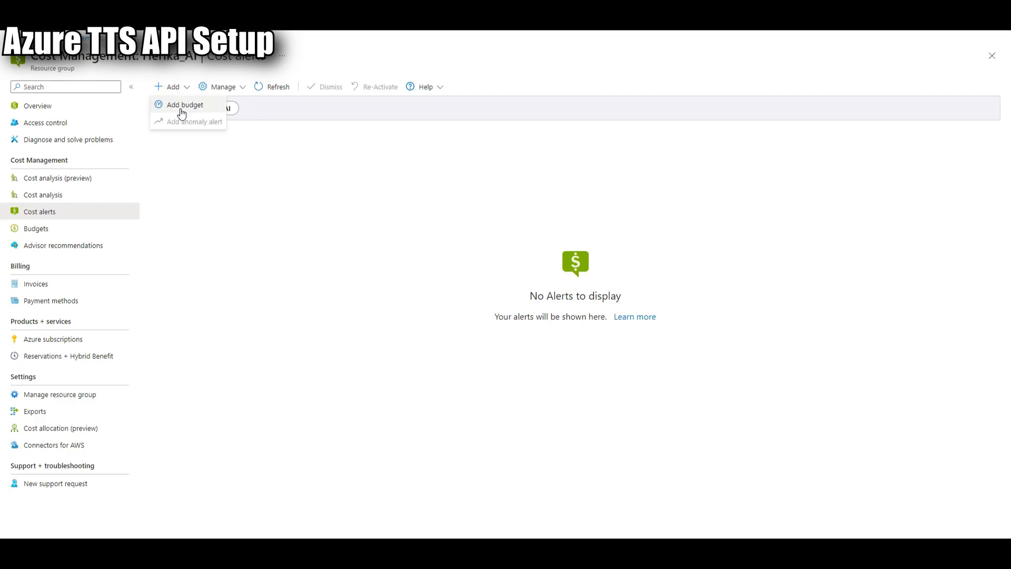
{"action": "left_click", "coordinate": [185, 104]}
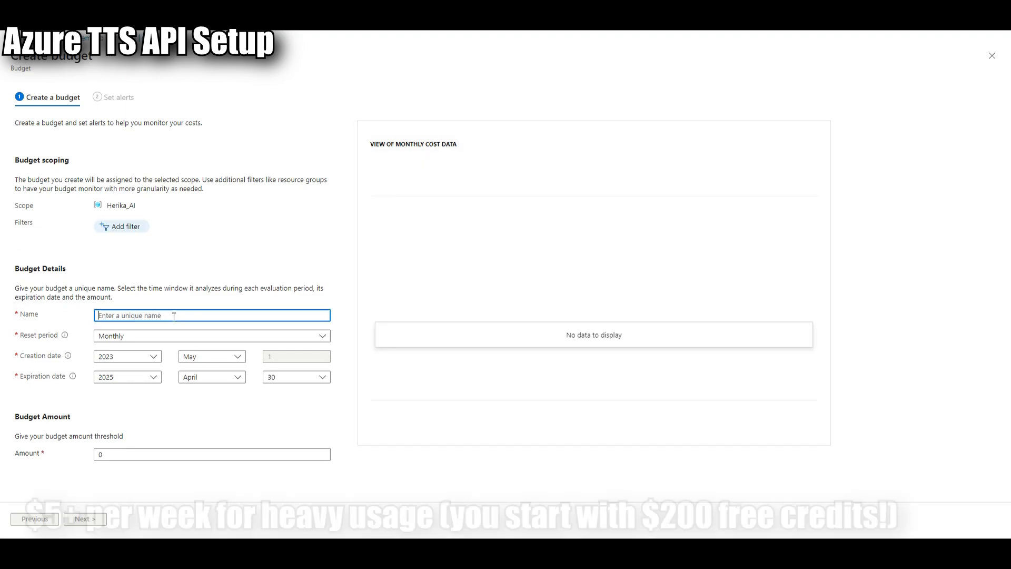
- Name the budget "Herika Budget" with an amount of 5
{"action": "type", "text": "Herika"}
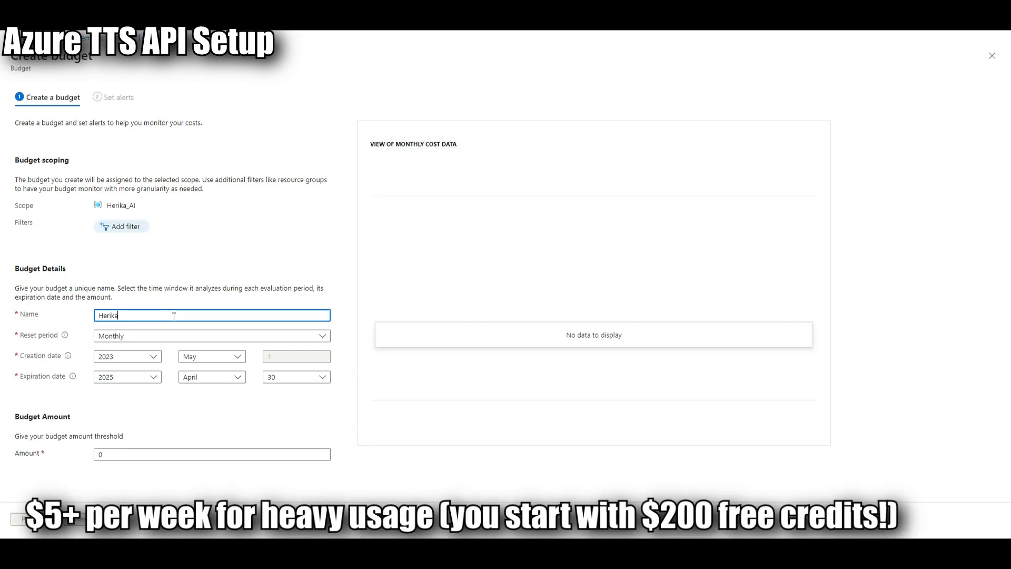
{"action": "type", "text": "Budget"}
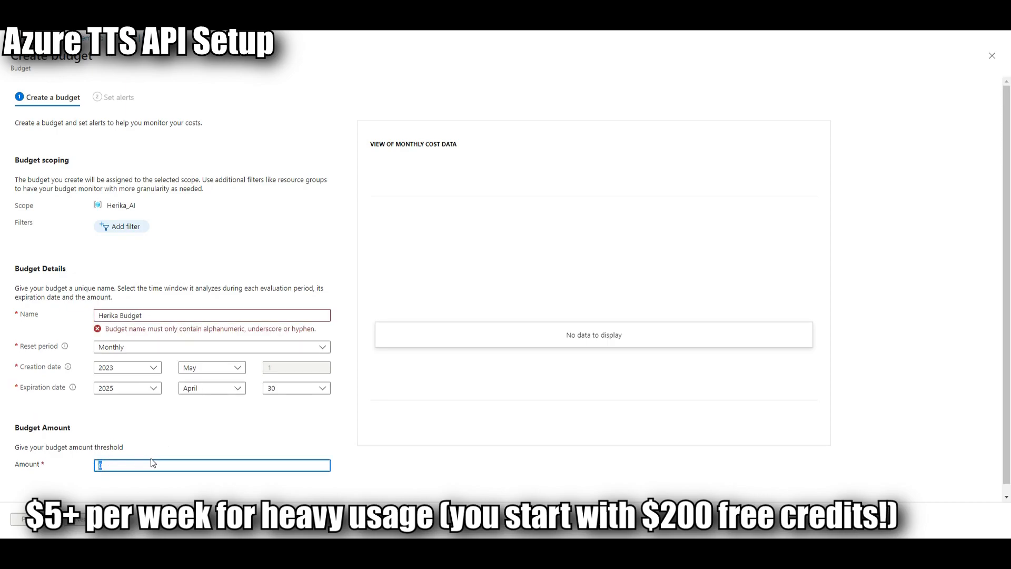
{"action": "type", "text": "5"}
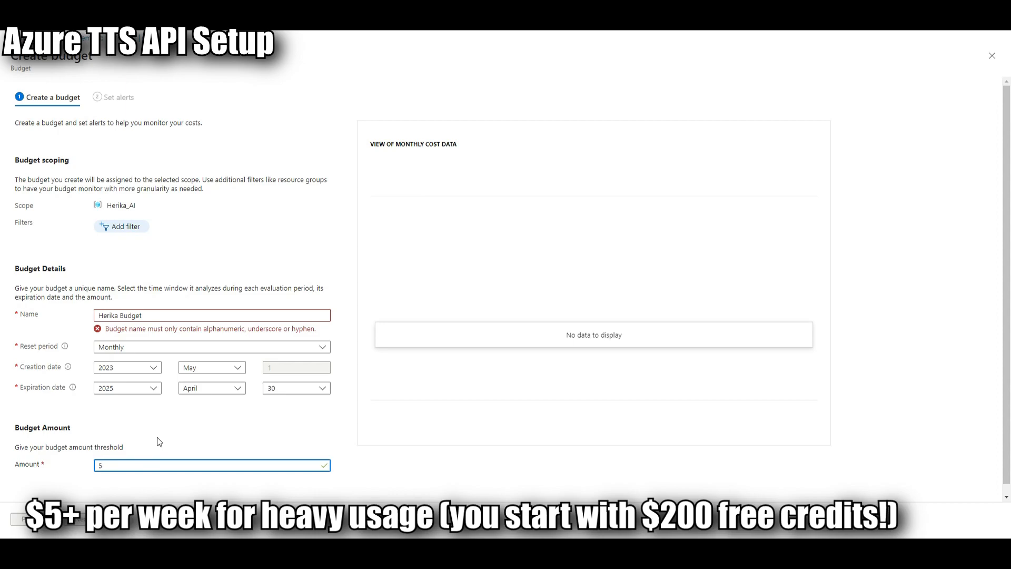
{"action": "left_click", "coordinate": [210, 314]}
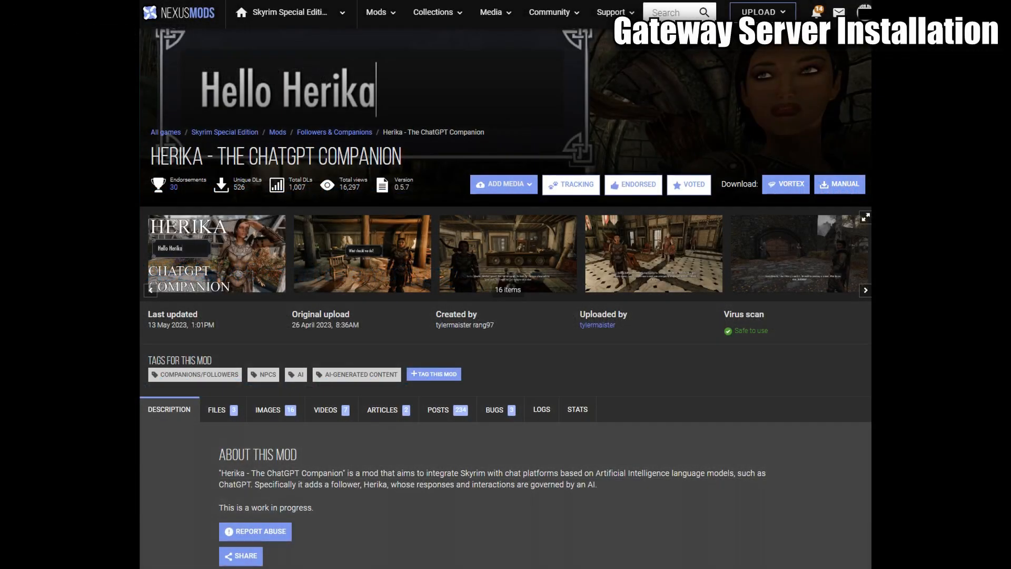
- Download the Gateway Server UwAMP bundle from the Herika mod's Files tab
{"action": "scroll", "scroll_direction": "down", "scroll_amount": 3}
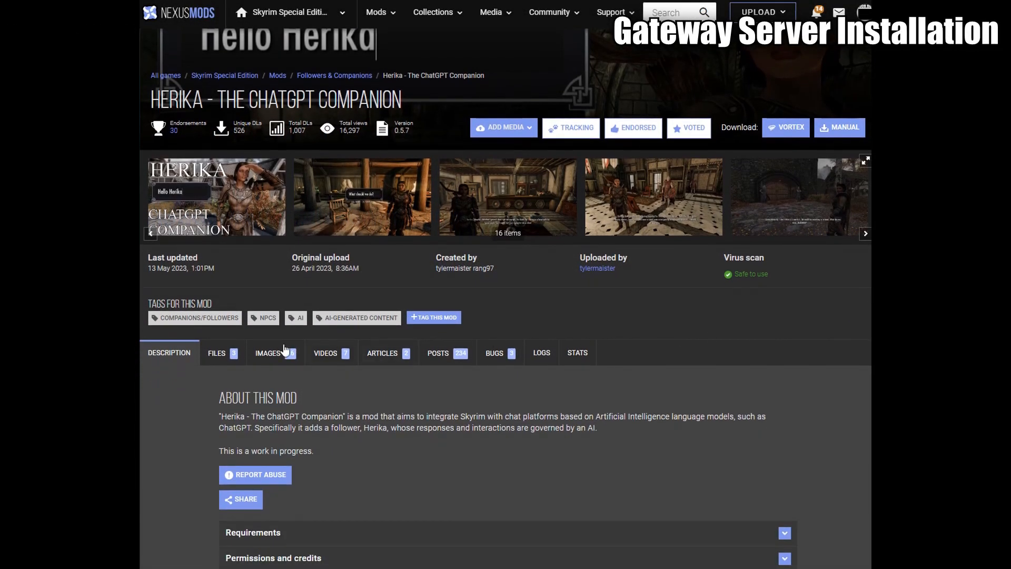
{"action": "left_click", "coordinate": [217, 352]}
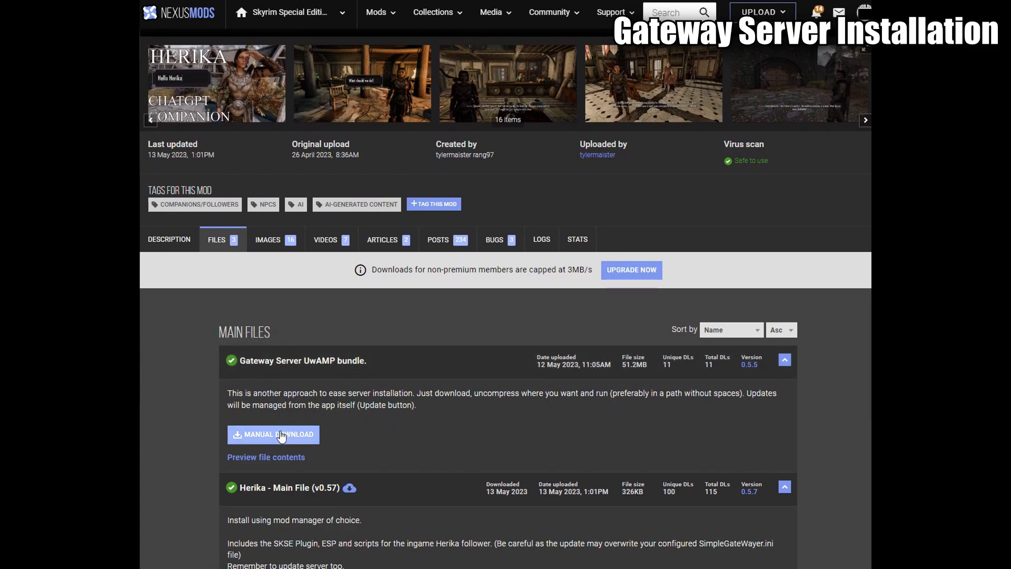
{"action": "left_click", "coordinate": [272, 434]}
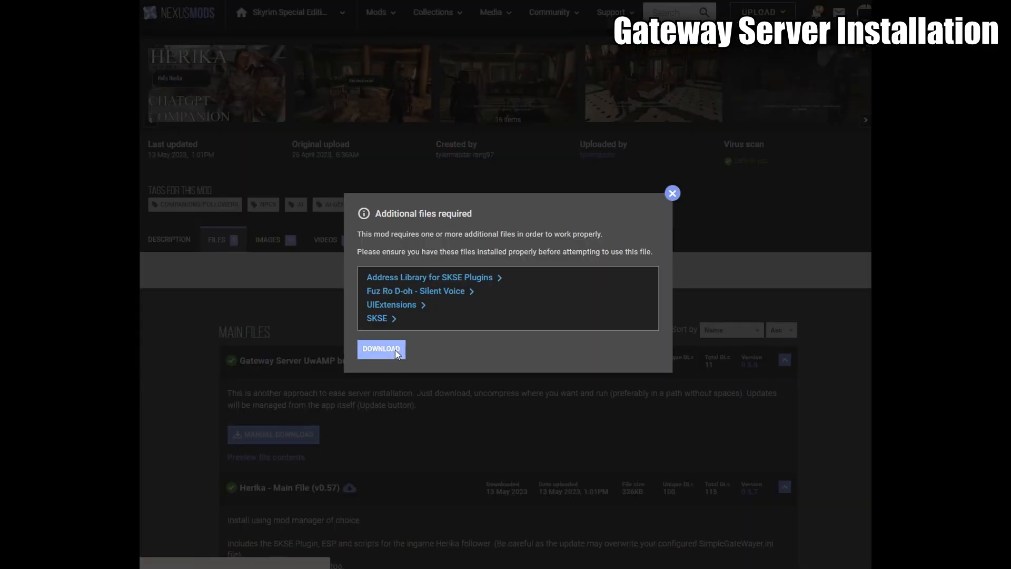
{"action": "left_click", "coordinate": [380, 349]}
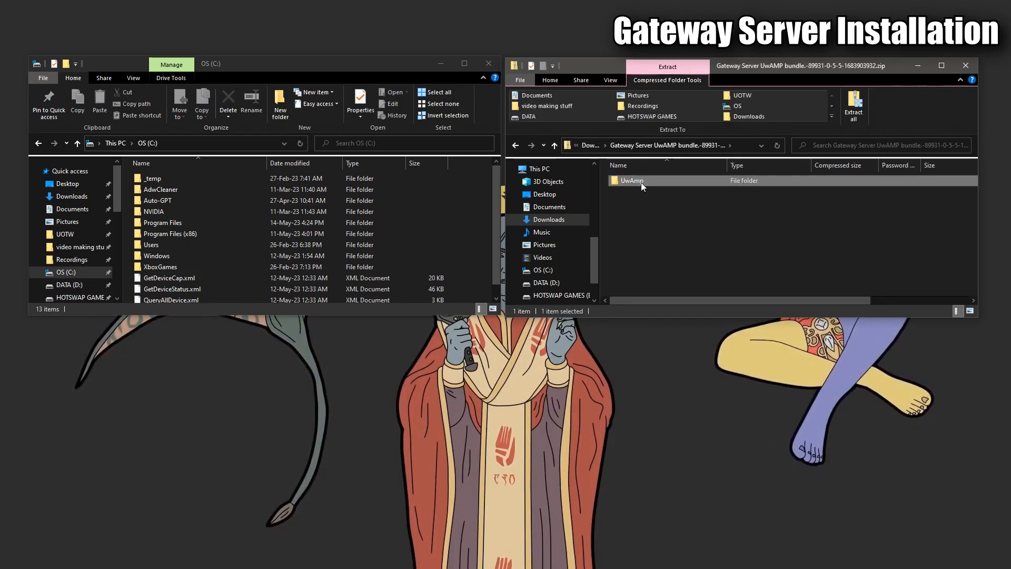
{"action": "mouse_move", "coordinate": [463, 275]}
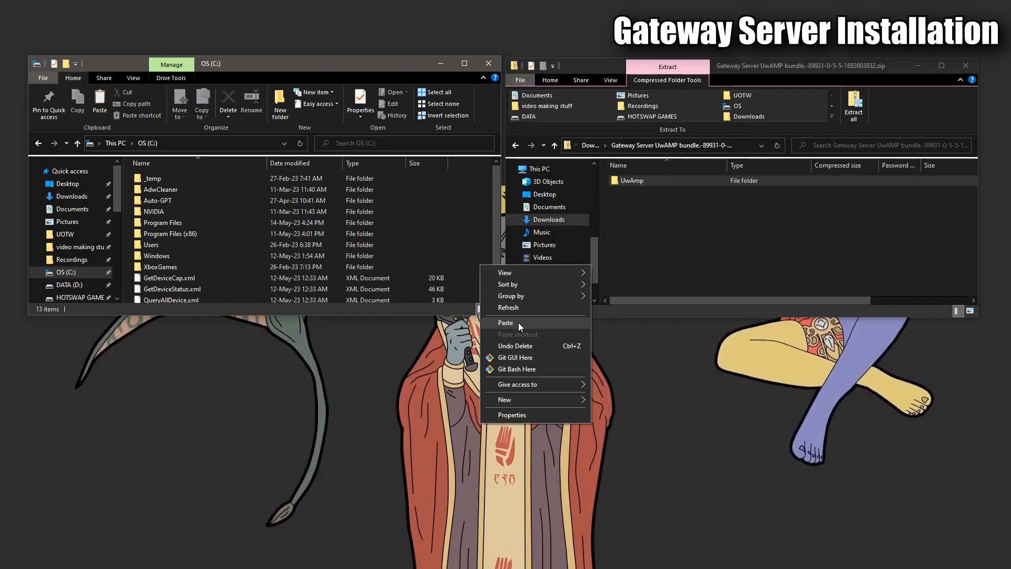
- Paste UwAmp onto drive C, launch UwAmp.exe and allow MySQL and Apache through the firewall
{"action": "left_click", "coordinate": [507, 322]}
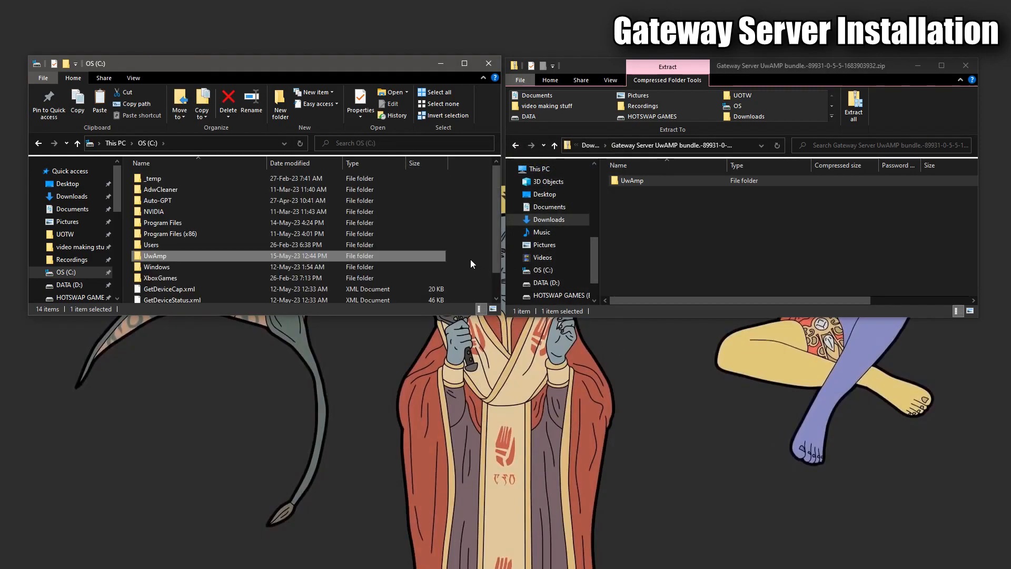
{"action": "double_click", "coordinate": [155, 255]}
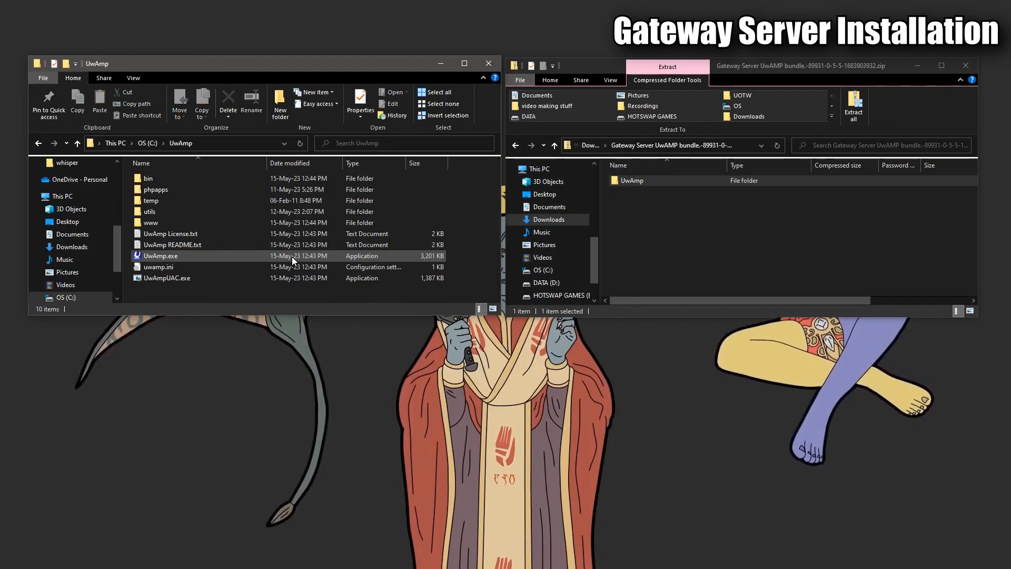
{"action": "left_click", "coordinate": [160, 254]}
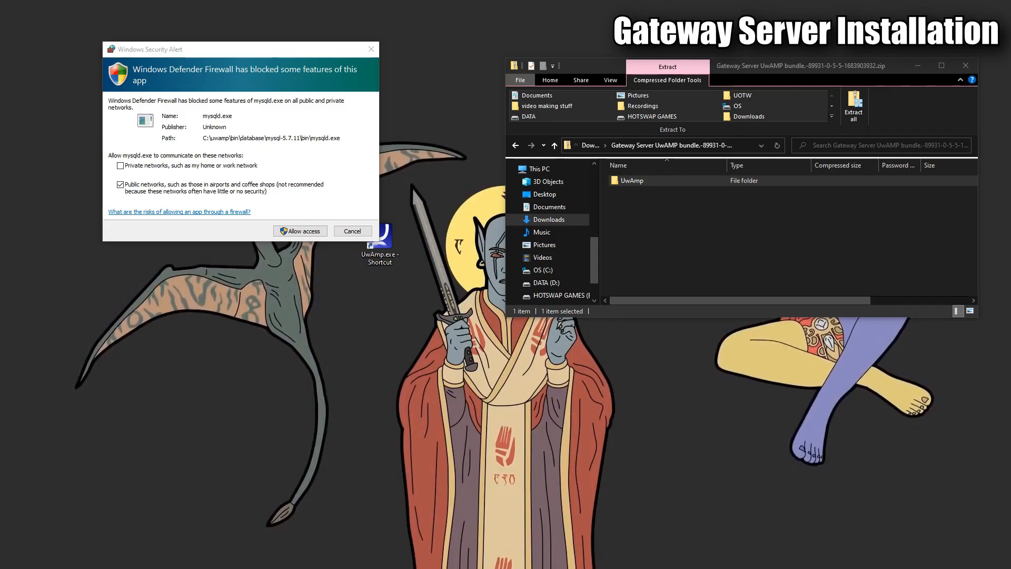
{"action": "left_click", "coordinate": [299, 230]}
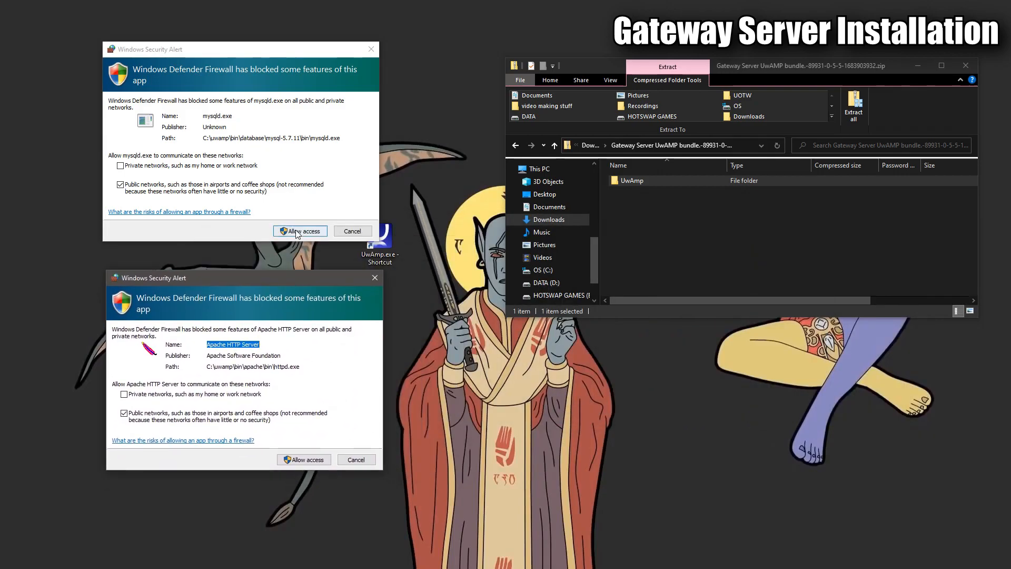
{"action": "left_click", "coordinate": [299, 230]}
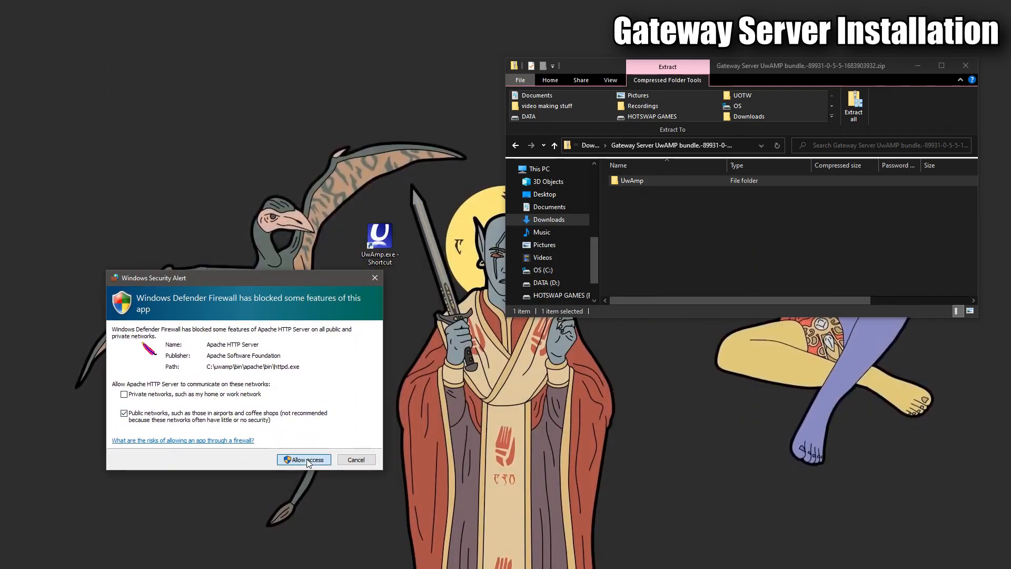
{"action": "left_click", "coordinate": [303, 459]}
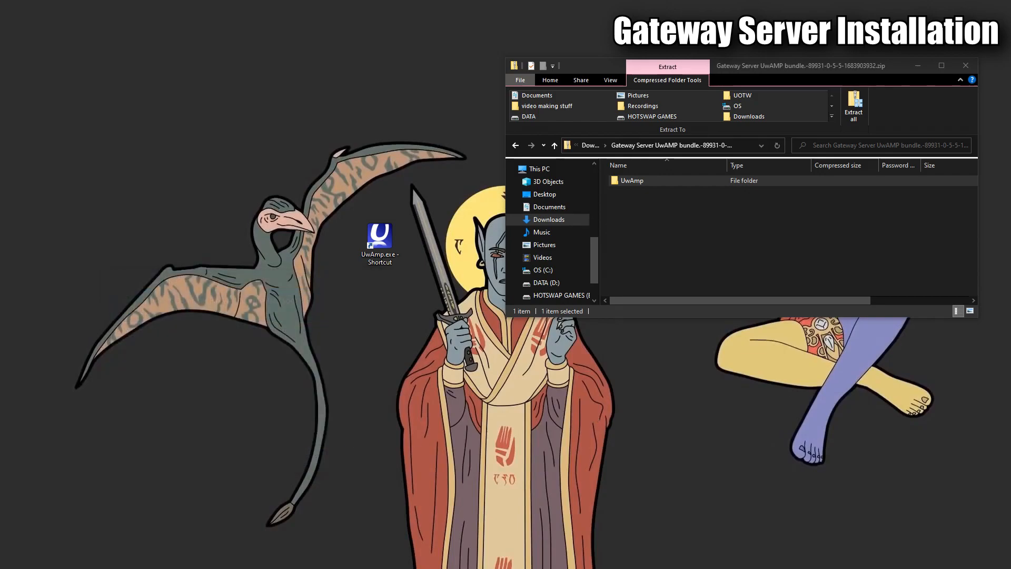
{"action": "left_click", "coordinate": [429, 512]}
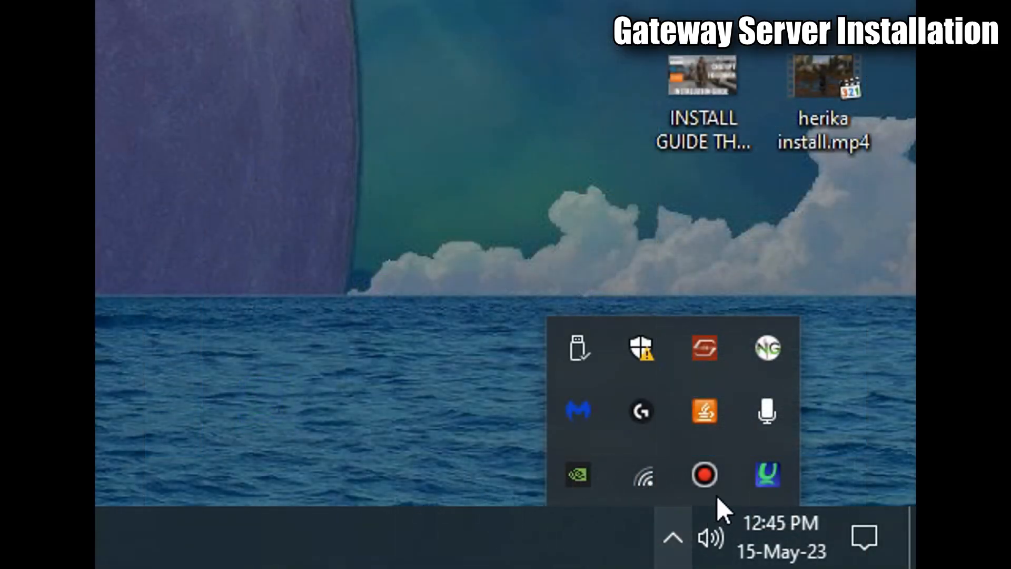
{"action": "mouse_move", "coordinate": [767, 475]}
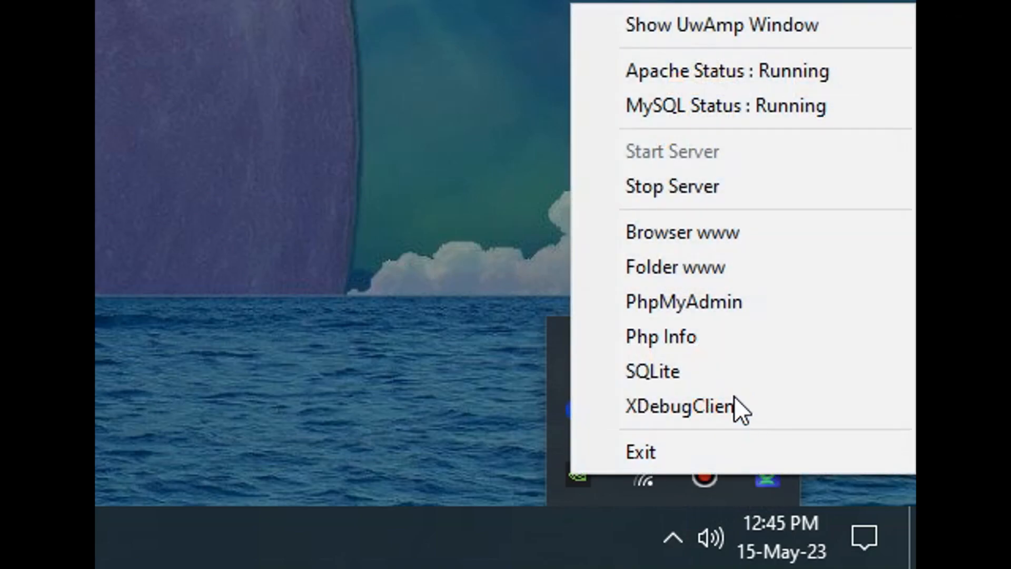
{"action": "mouse_move", "coordinate": [720, 25]}
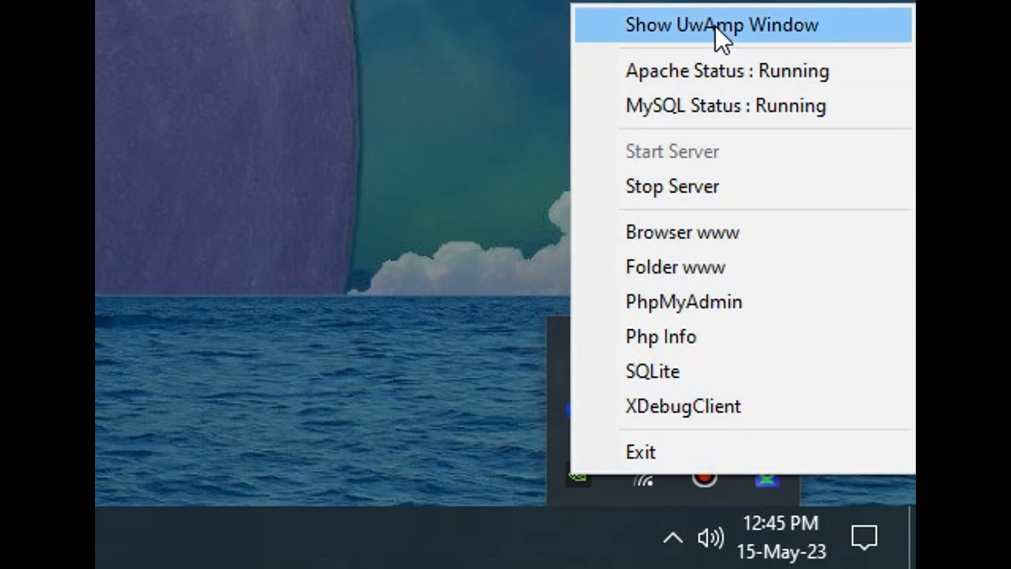
- Show the UwAmp control window with Apache and MySQL running
{"action": "left_click", "coordinate": [721, 26]}
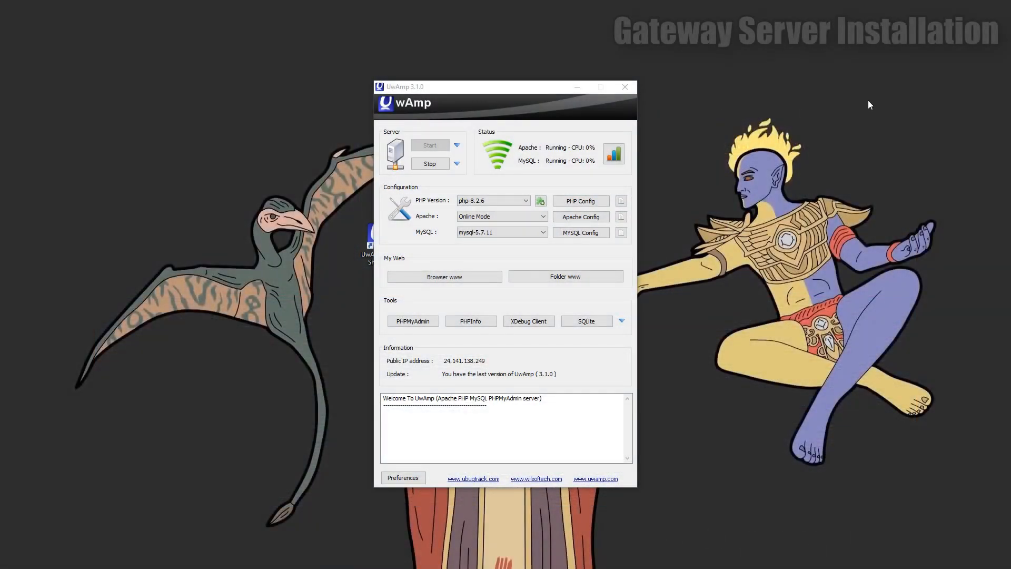
{"action": "mouse_move", "coordinate": [492, 89]}
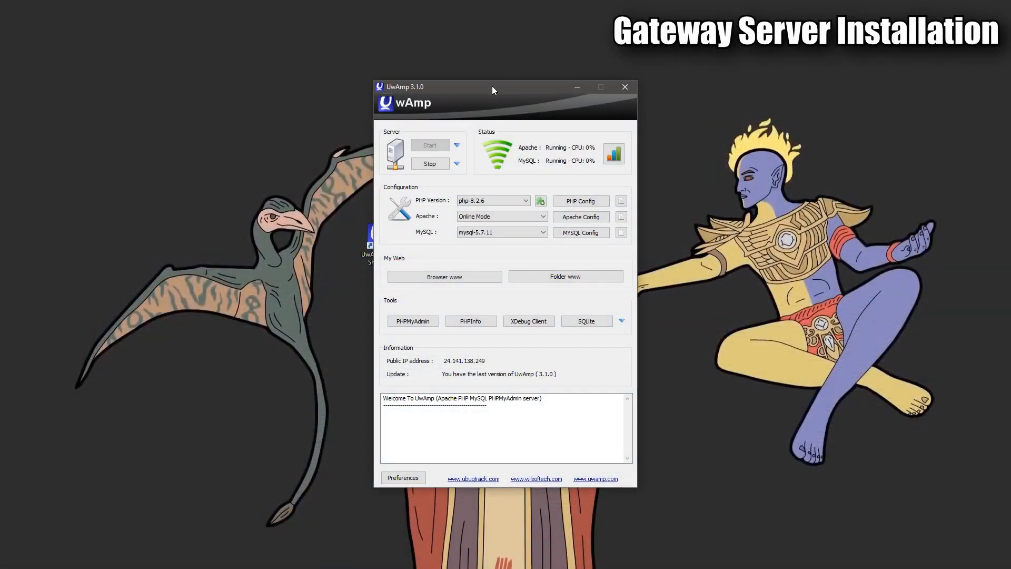
{"action": "mouse_move", "coordinate": [425, 153]}
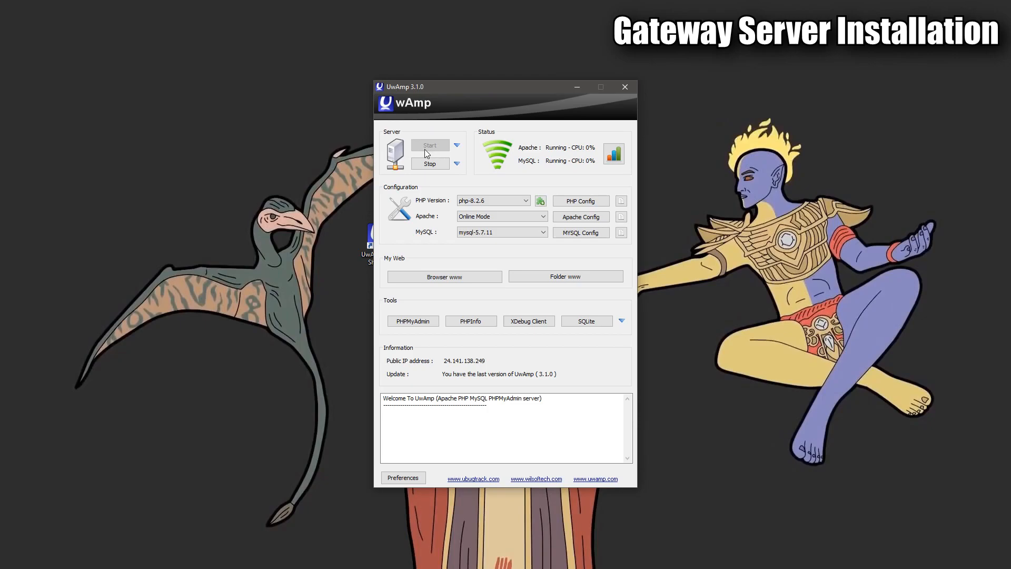
{"action": "mouse_move", "coordinate": [408, 245]}
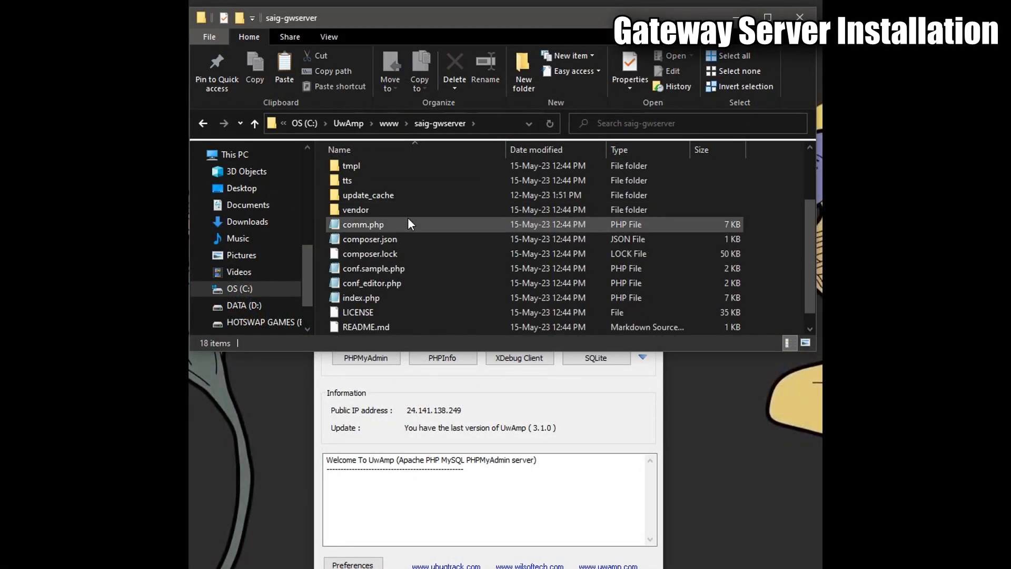
- Copy conf.sample.php within the saig-gwserver folder and check file name extensions are shown
{"action": "right_click", "coordinate": [373, 254]}
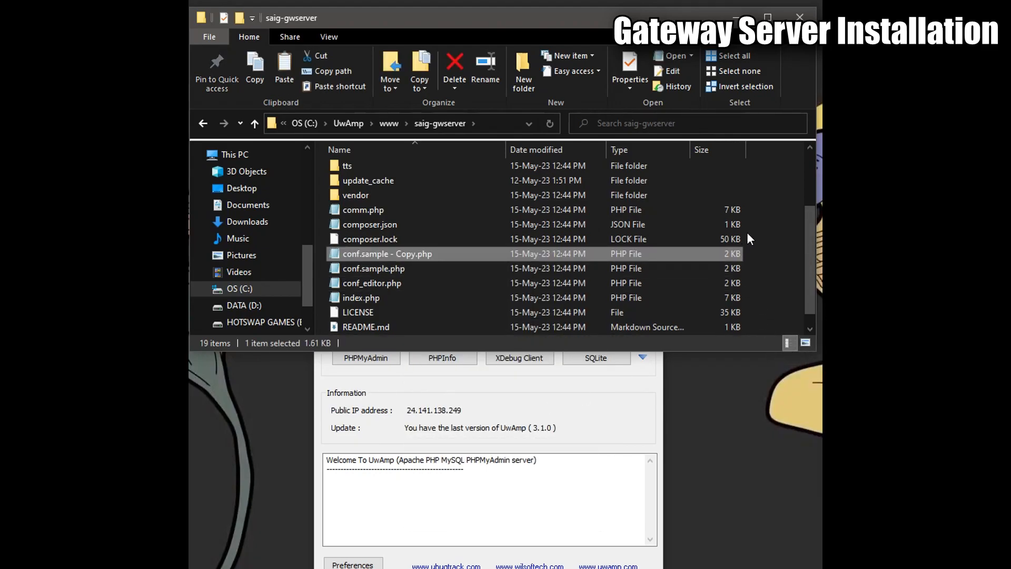
{"action": "left_click", "coordinate": [329, 37]}
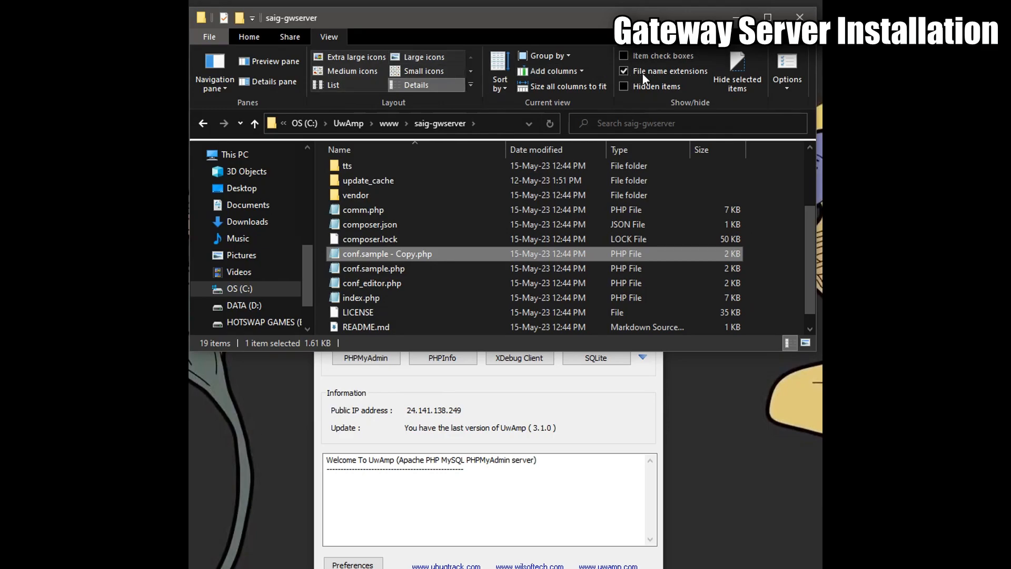
{"action": "mouse_move", "coordinate": [419, 261]}
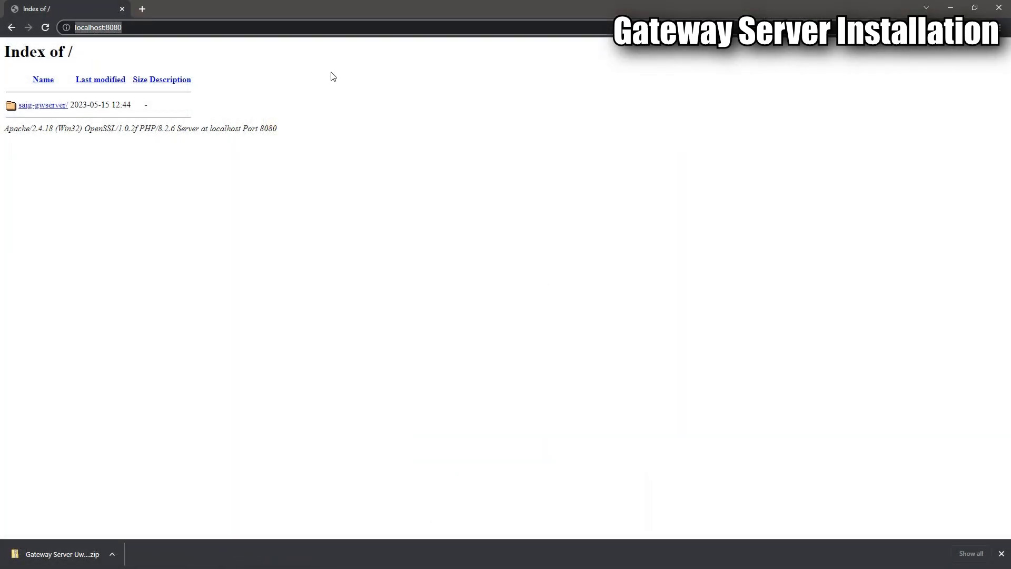
- Run the saig-gwserver Updater to apply release 0.5.7, confirming overwrites, and refresh the file comparison
{"action": "left_click", "coordinate": [42, 105]}
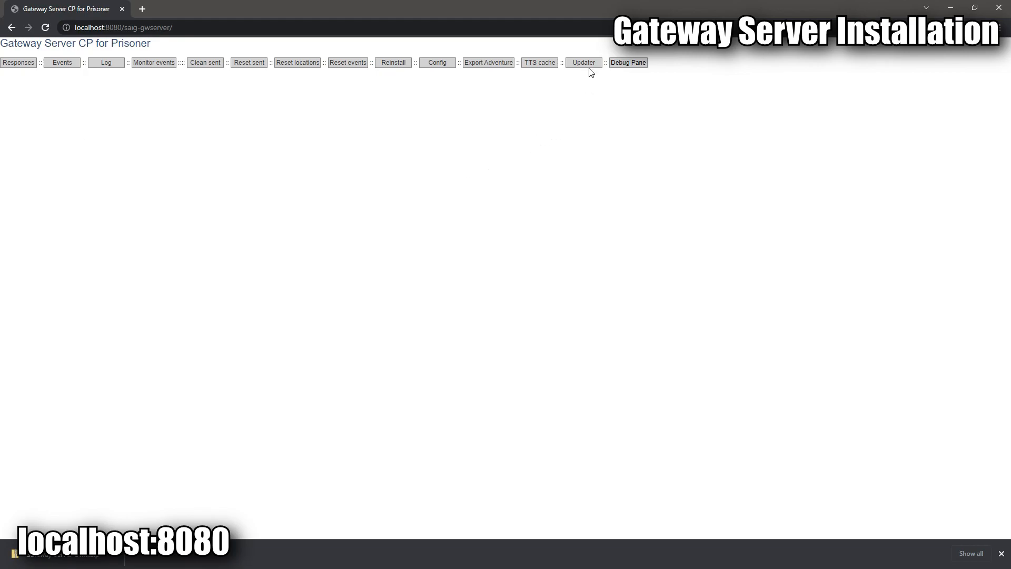
{"action": "left_click", "coordinate": [581, 62]}
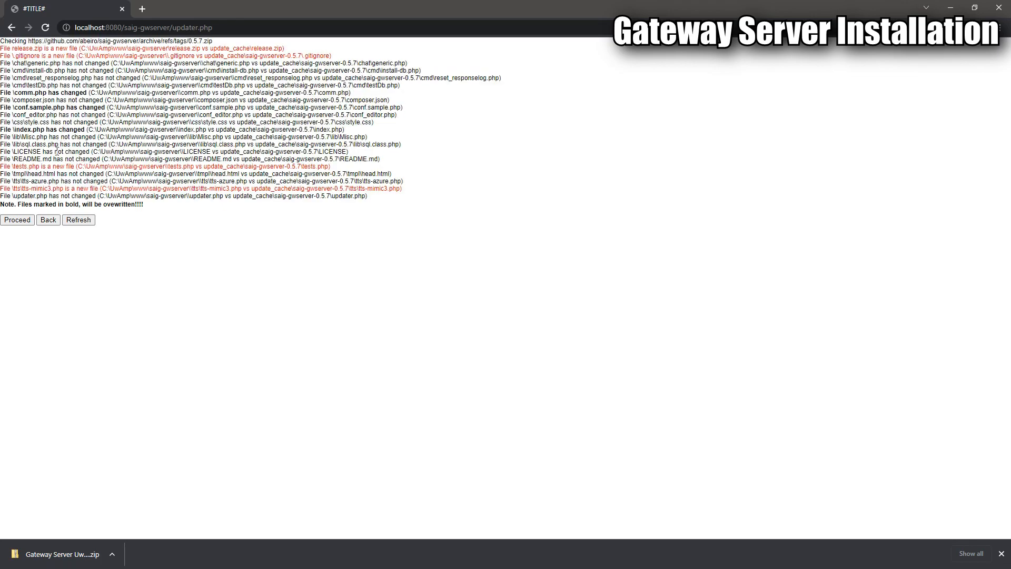
{"action": "left_click", "coordinate": [17, 221]}
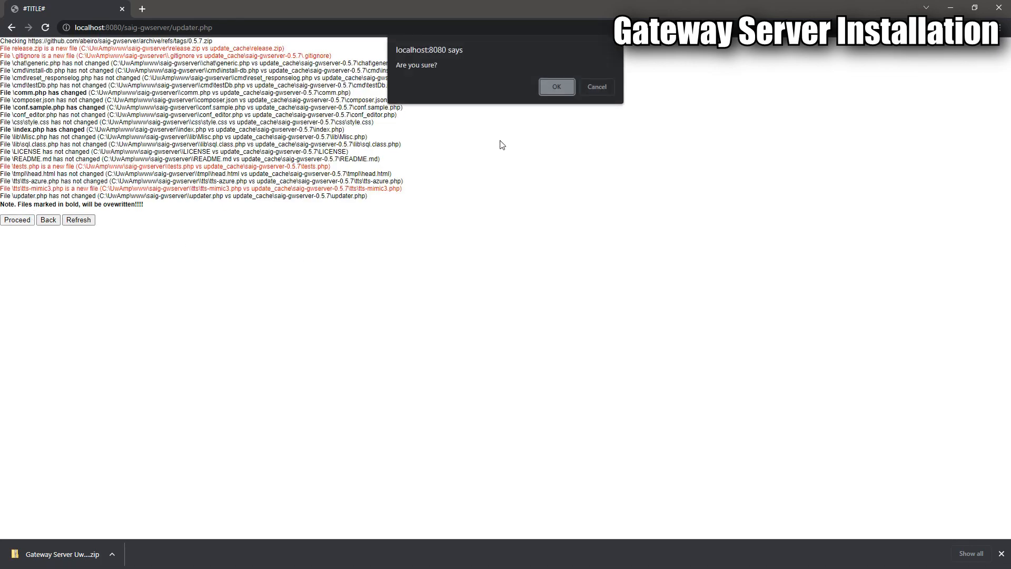
{"action": "left_click", "coordinate": [556, 86]}
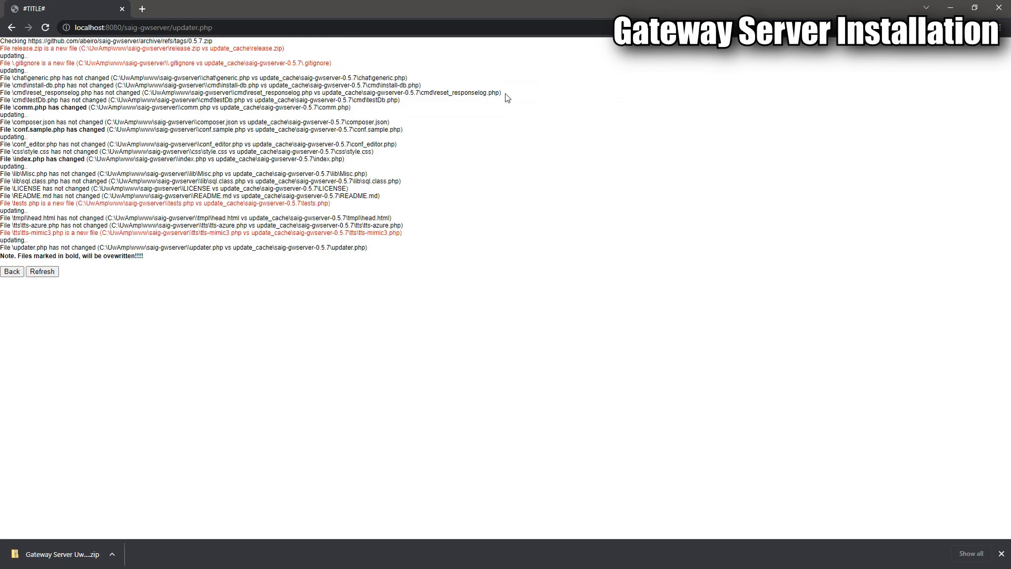
{"action": "left_click", "coordinate": [41, 271]}
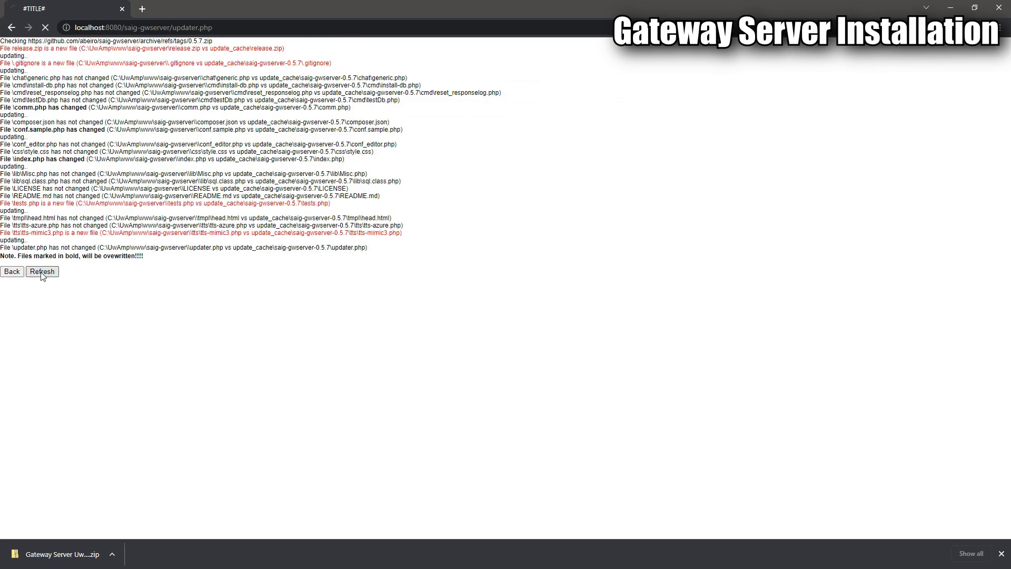
{"action": "left_click", "coordinate": [41, 270]}
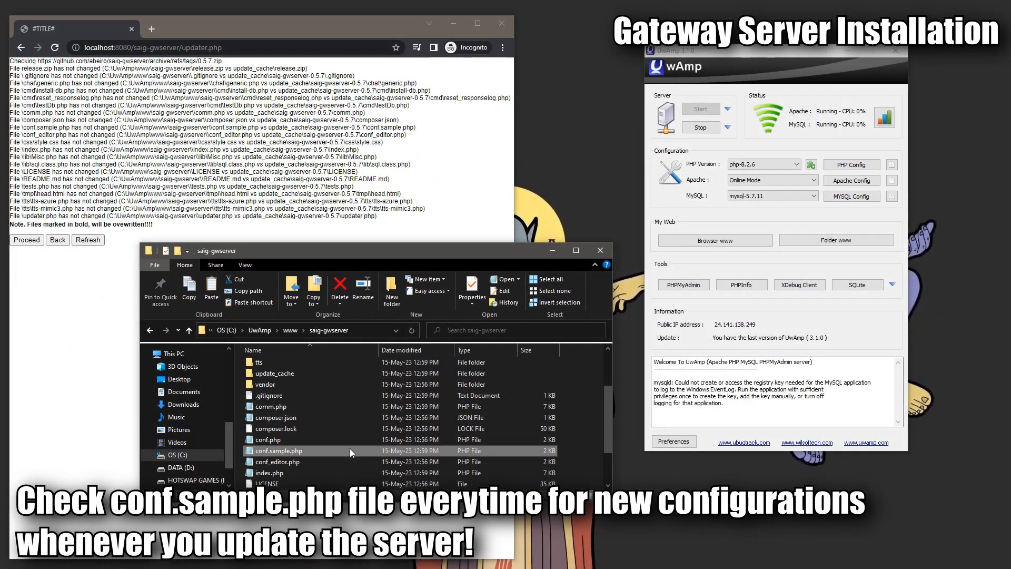
- Inspect conf.sample.php and the new conf.php in Explorer, then return to the control panel
{"action": "right_click", "coordinate": [278, 449]}
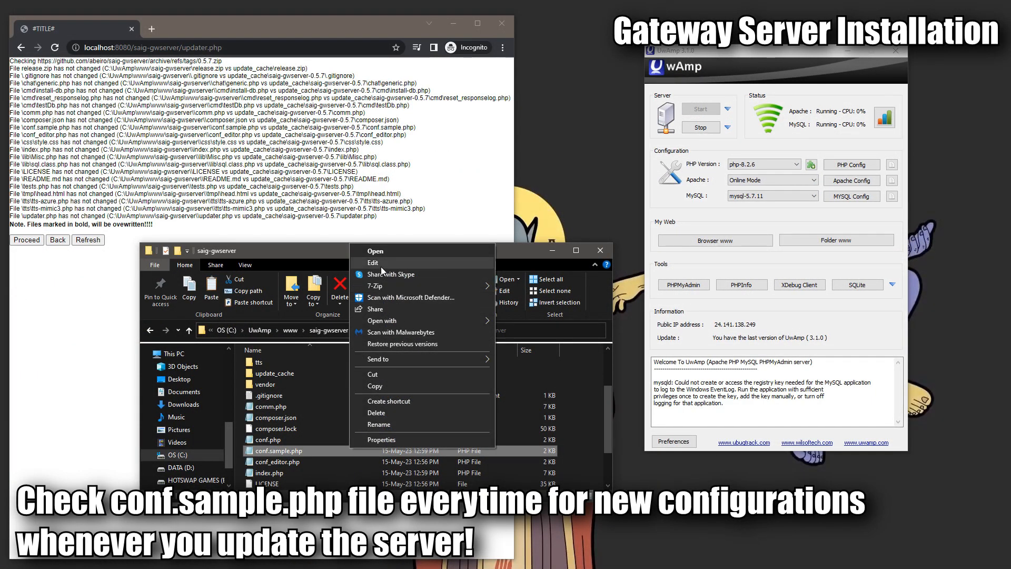
{"action": "left_click", "coordinate": [372, 262]}
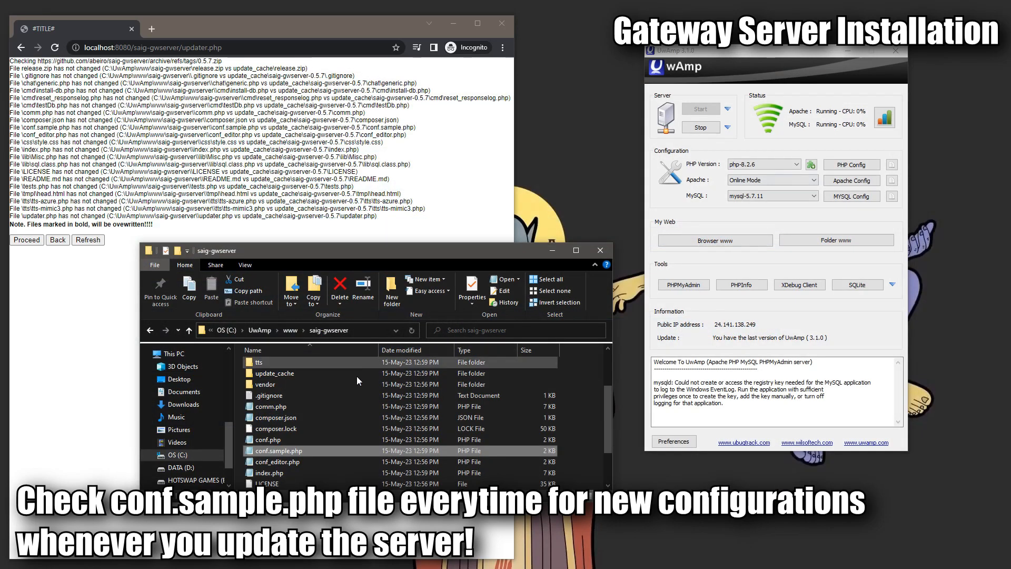
{"action": "right_click", "coordinate": [271, 439]}
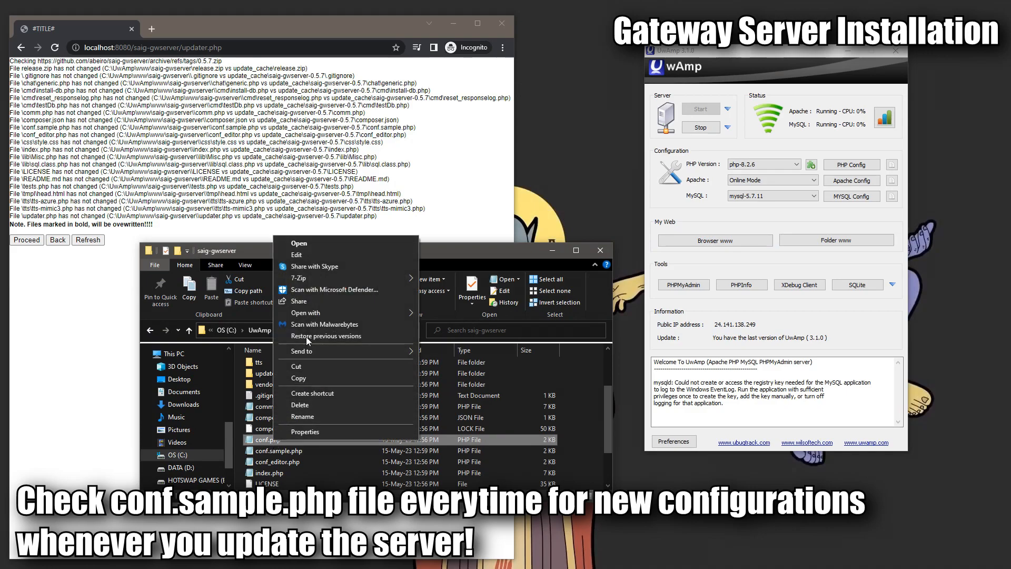
{"action": "left_click", "coordinate": [298, 243]}
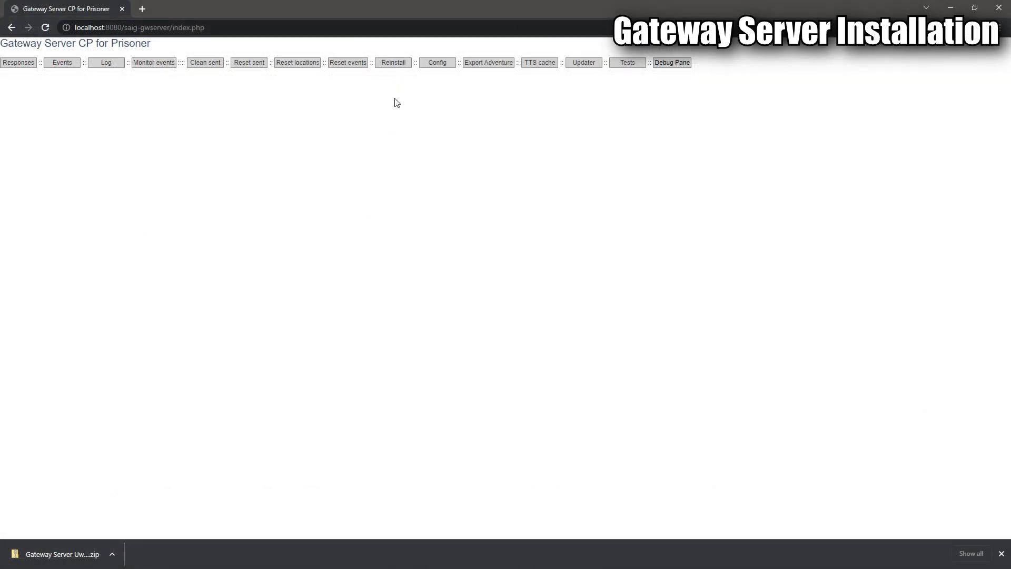
- Reinstall the gateway server setup and bring up the conf.php configuration editor
{"action": "left_click", "coordinate": [392, 62]}
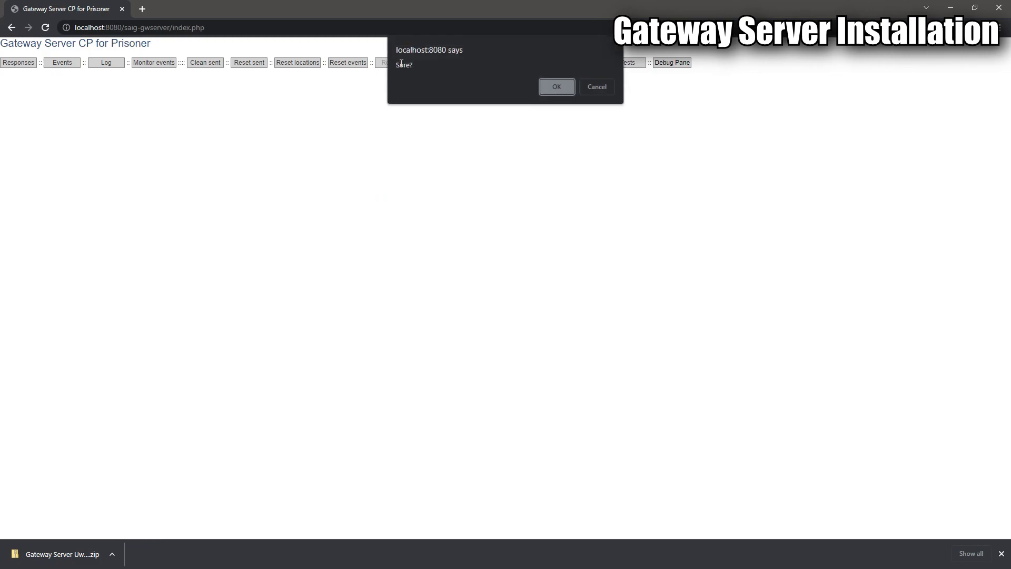
{"action": "left_click", "coordinate": [555, 87]}
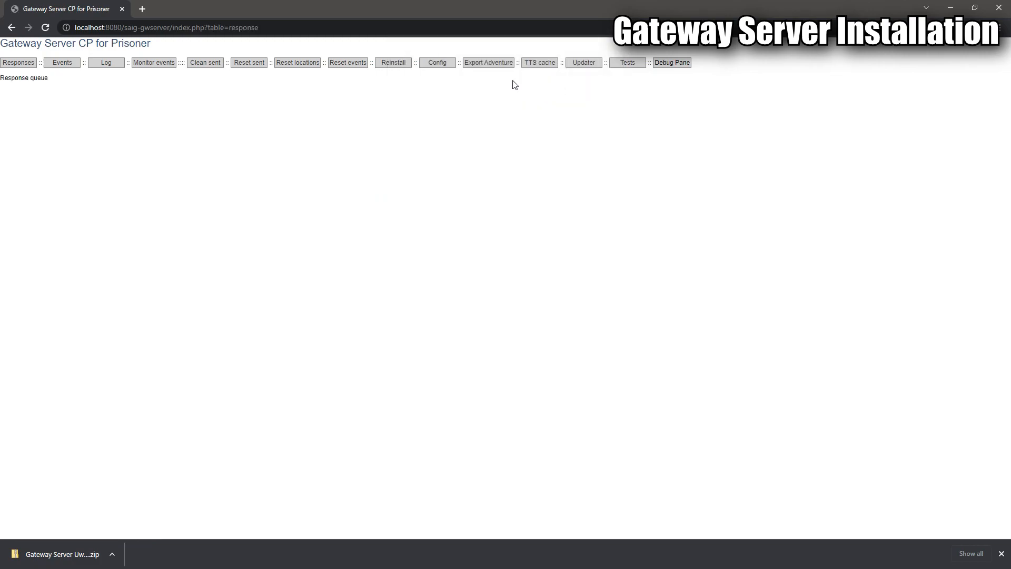
{"action": "mouse_move", "coordinate": [515, 254]}
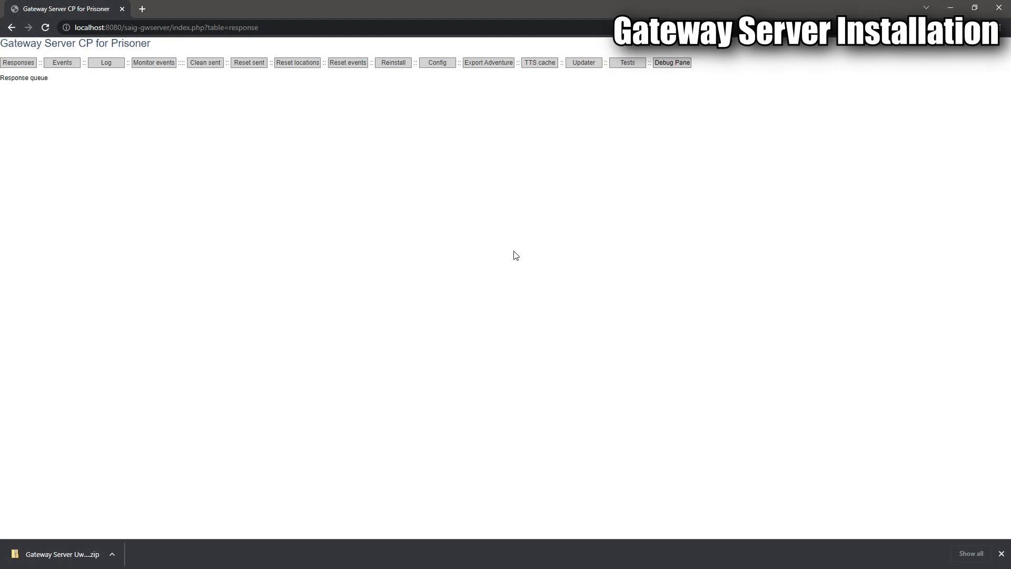
{"action": "left_click", "coordinate": [436, 62]}
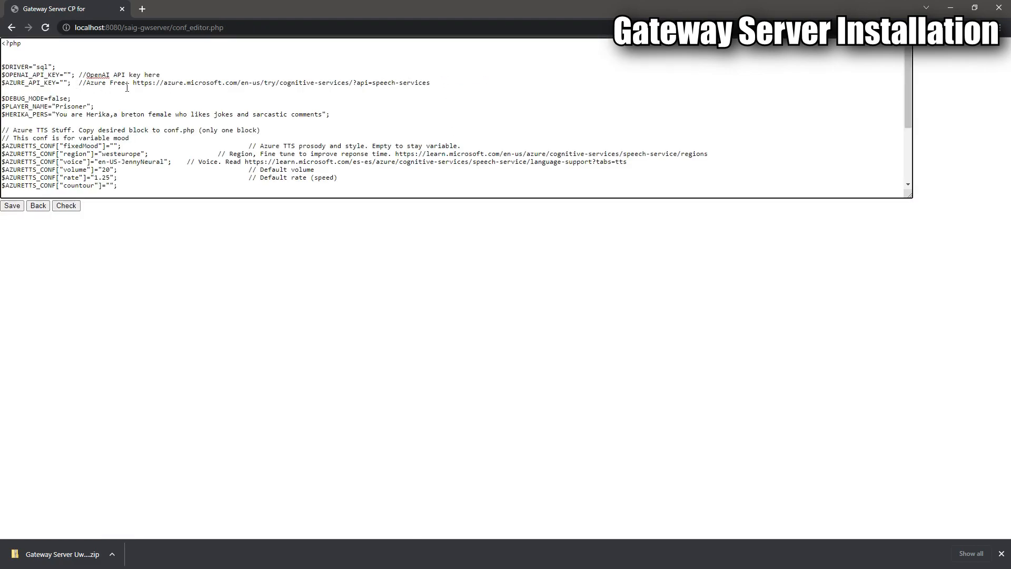
- Fill the API key placeholders and set the player name to RANGROO
{"action": "type", "text": "INSERT API KEY HERE"}
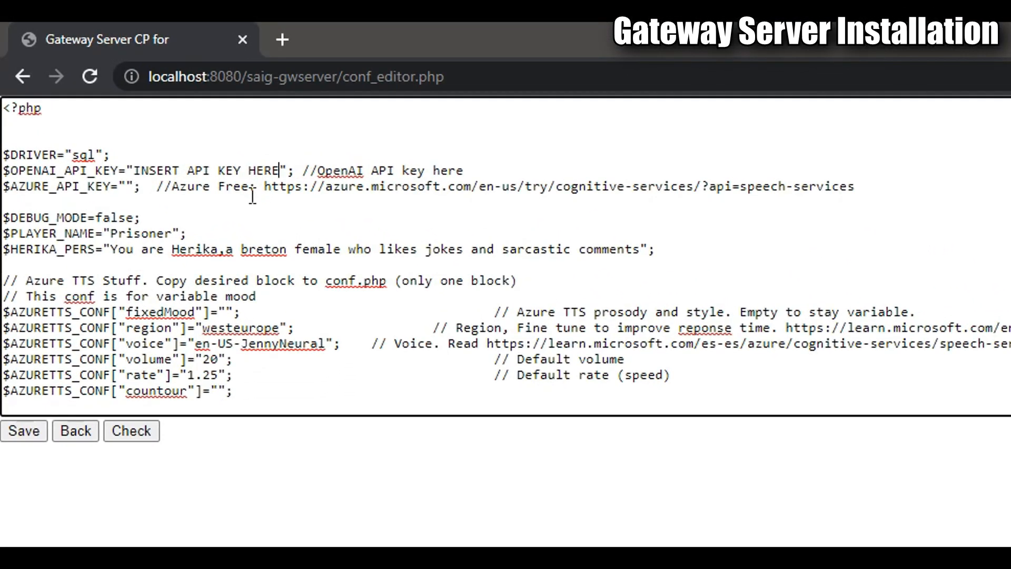
{"action": "type", "text": "INSERT AZURE AP"}
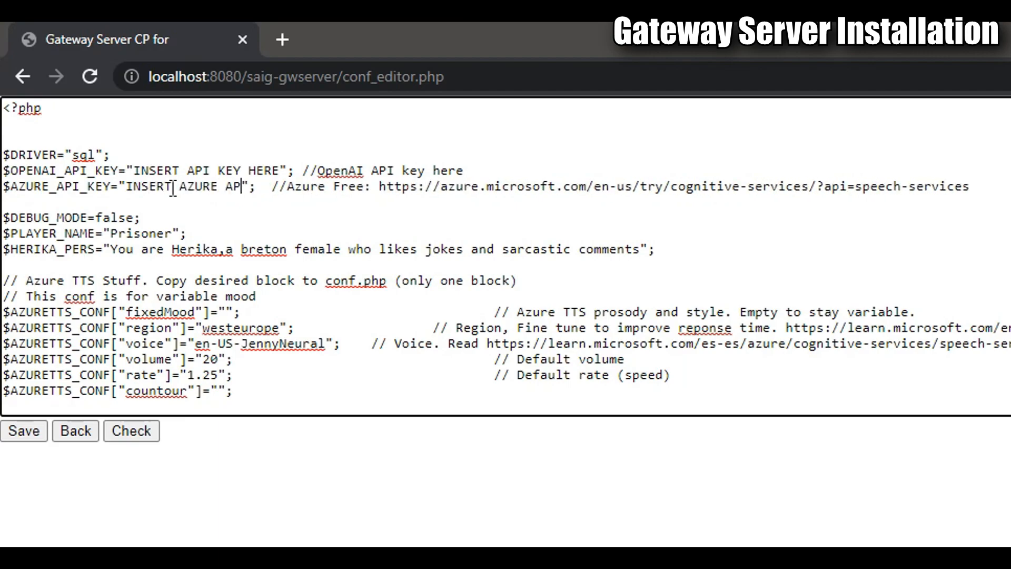
{"action": "type", "text": "KEY HERE"}
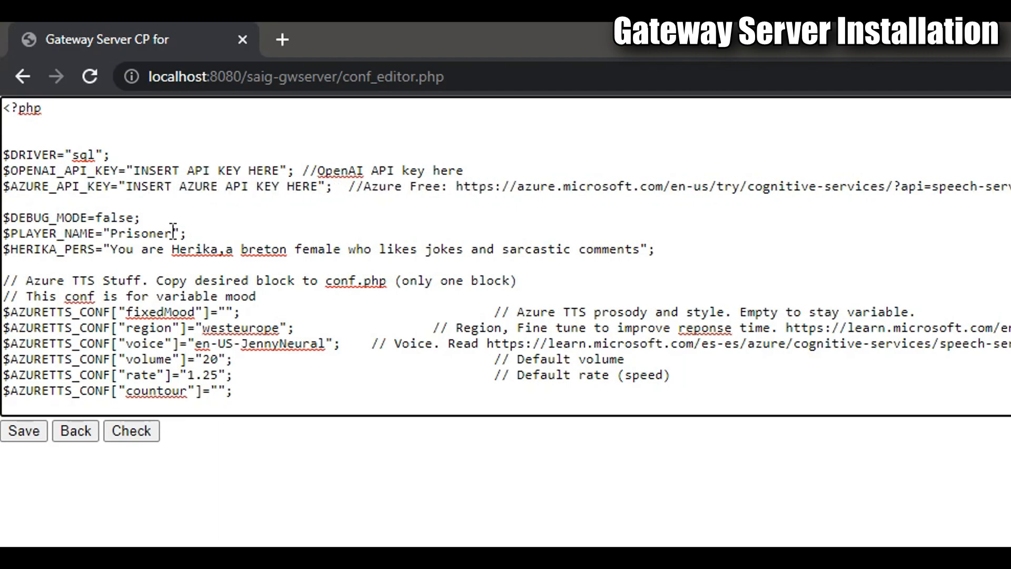
{"action": "type", "text": "RANG"}
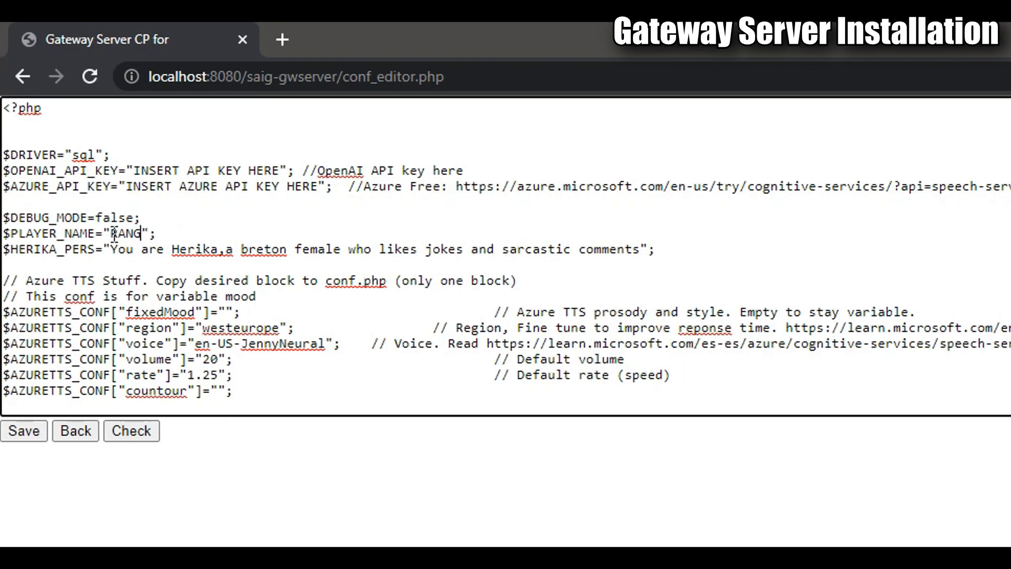
{"action": "type", "text": "ROO"}
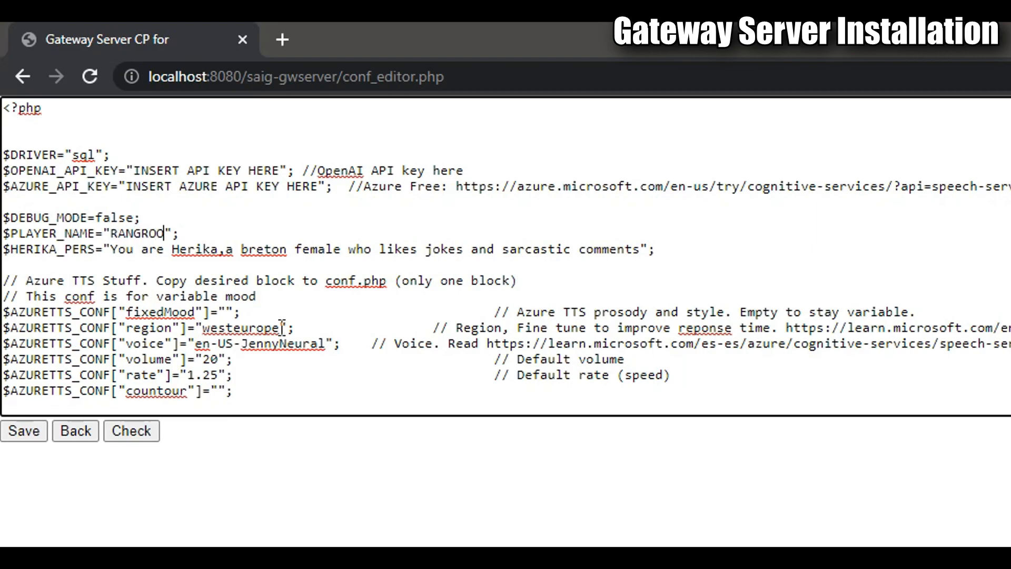
- Change the Azure TTS region from westeurope to eastus and edit the voice settings below
{"action": "double_click", "coordinate": [239, 328]}
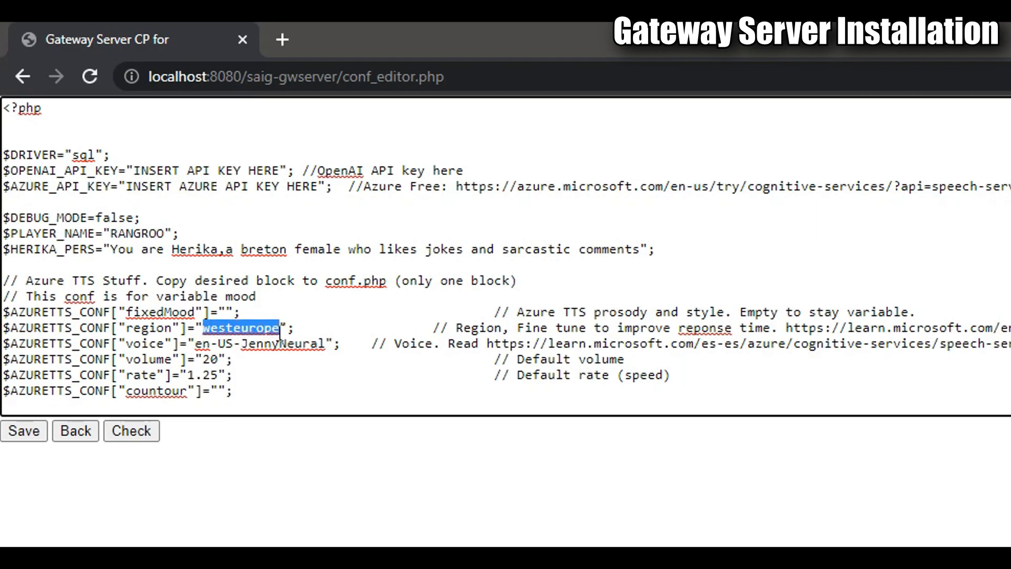
{"action": "type", "text": "eastu"}
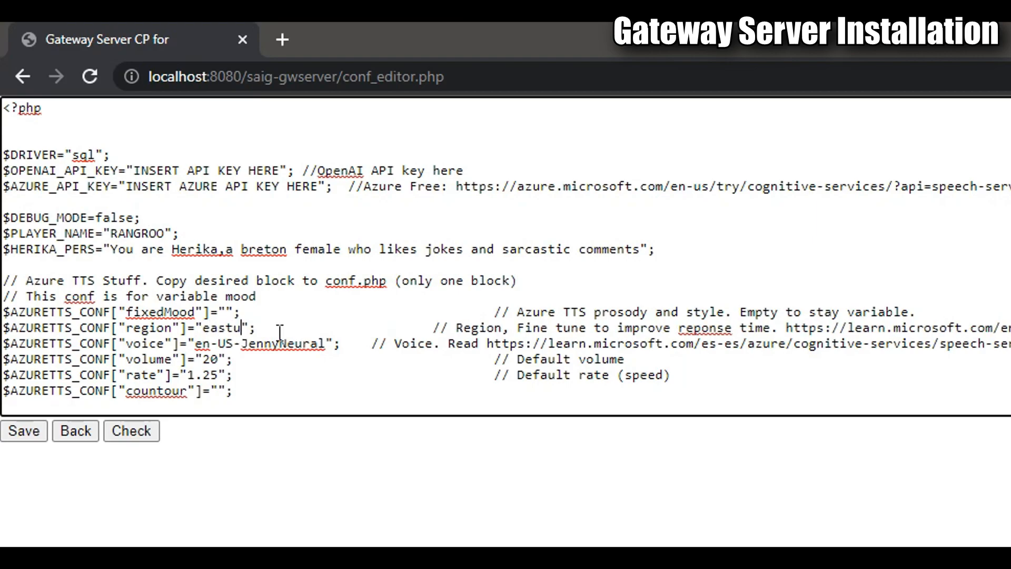
{"action": "scroll", "scroll_direction": "down", "scroll_amount": 3}
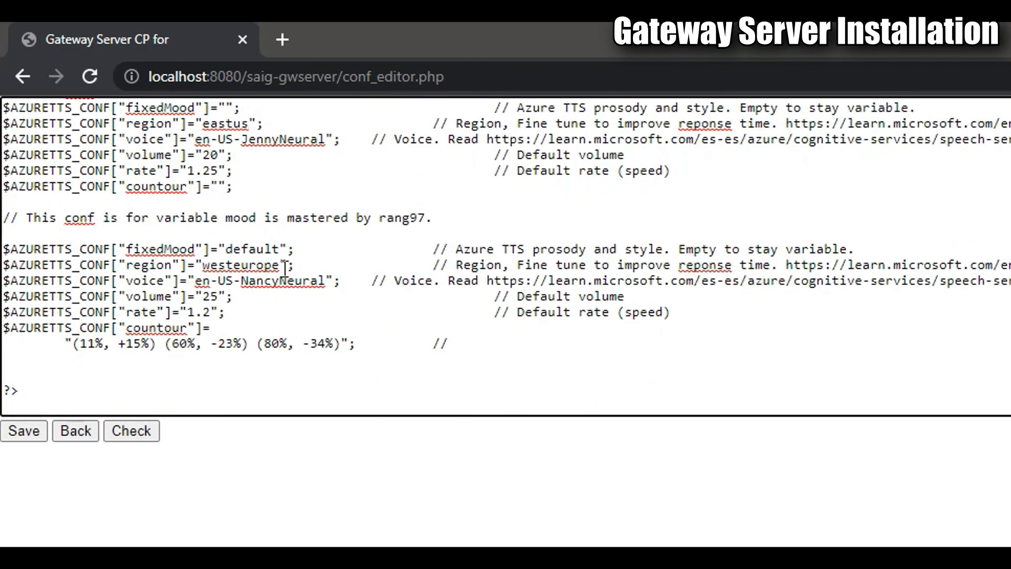
{"action": "type", "text": "xa"}
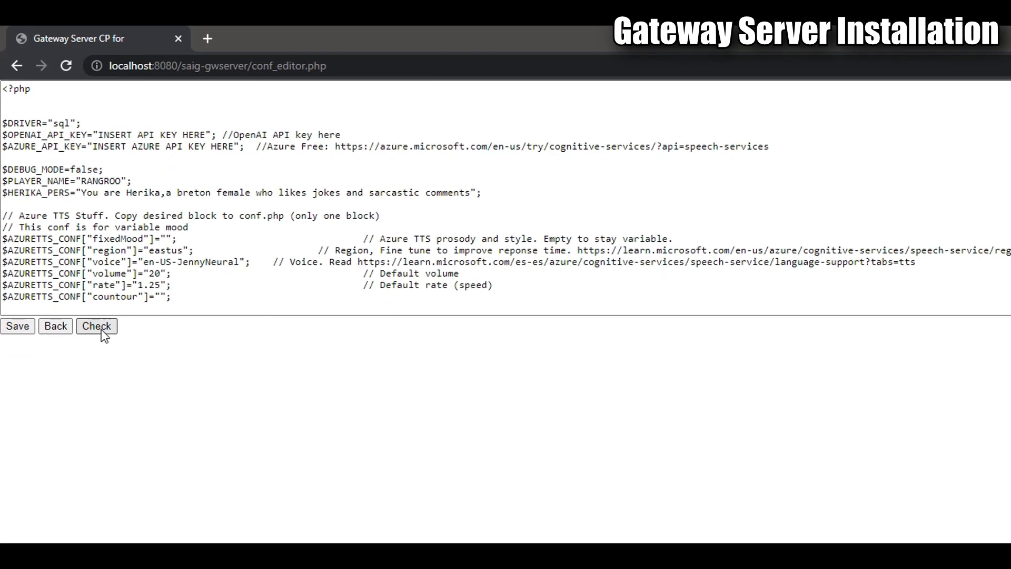
- Validate conf.php with Check, showing eastus in both Azure TTS blocks
{"action": "left_click", "coordinate": [96, 325]}
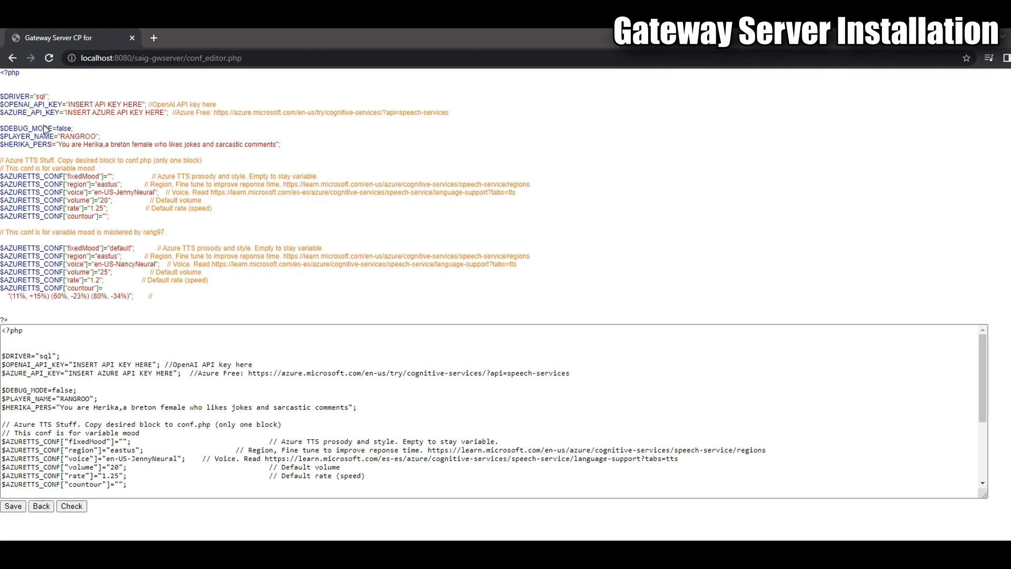
{"action": "mouse_move", "coordinate": [99, 298]}
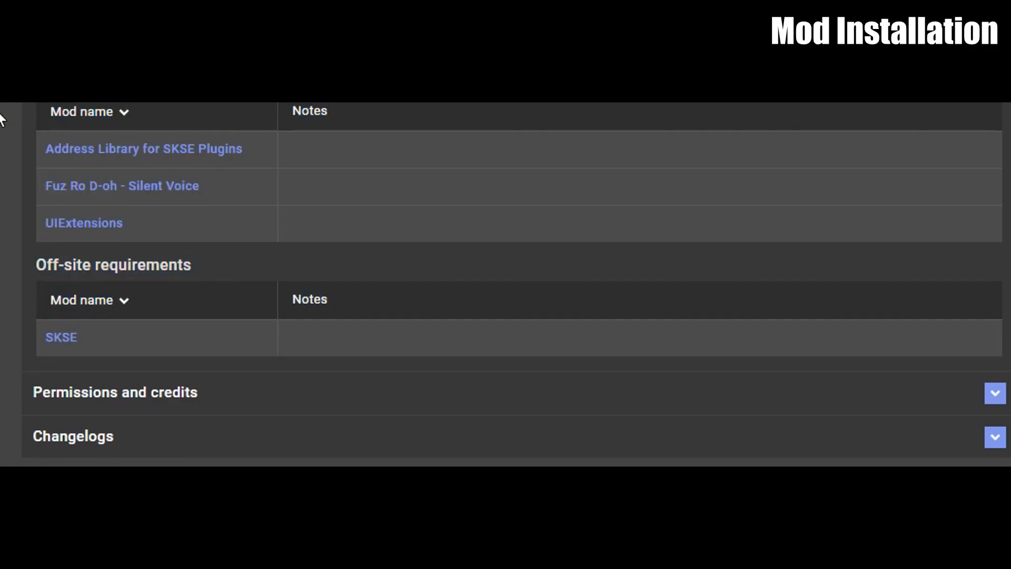
{"action": "mouse_move", "coordinate": [8, 314]}
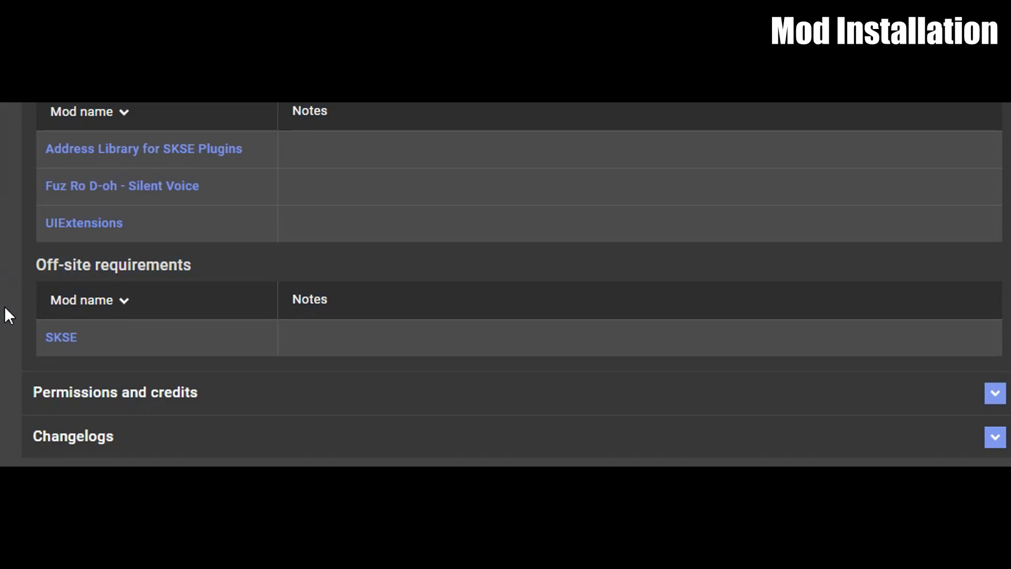
{"action": "mouse_move", "coordinate": [153, 340]}
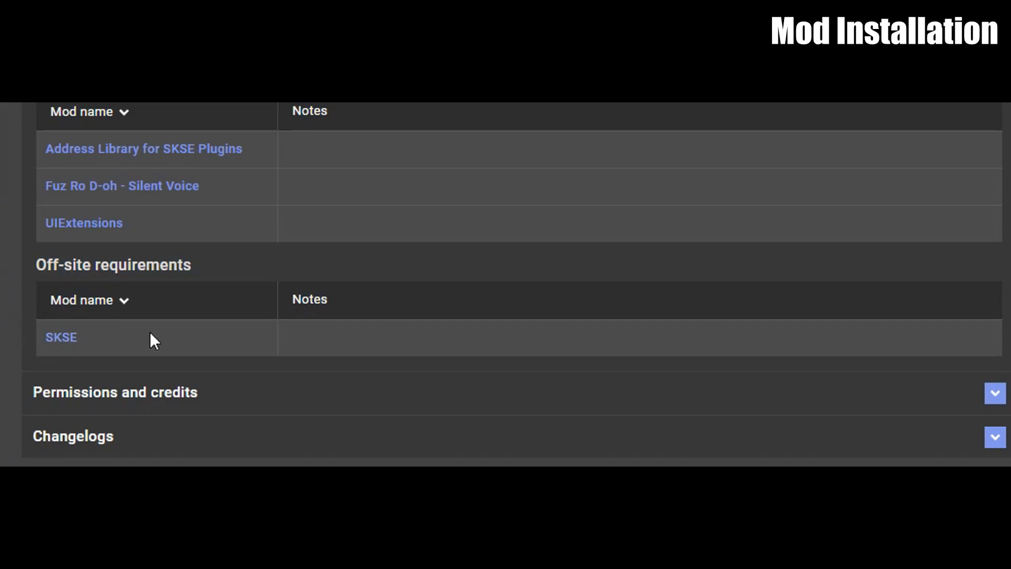
{"action": "mouse_move", "coordinate": [219, 342]}
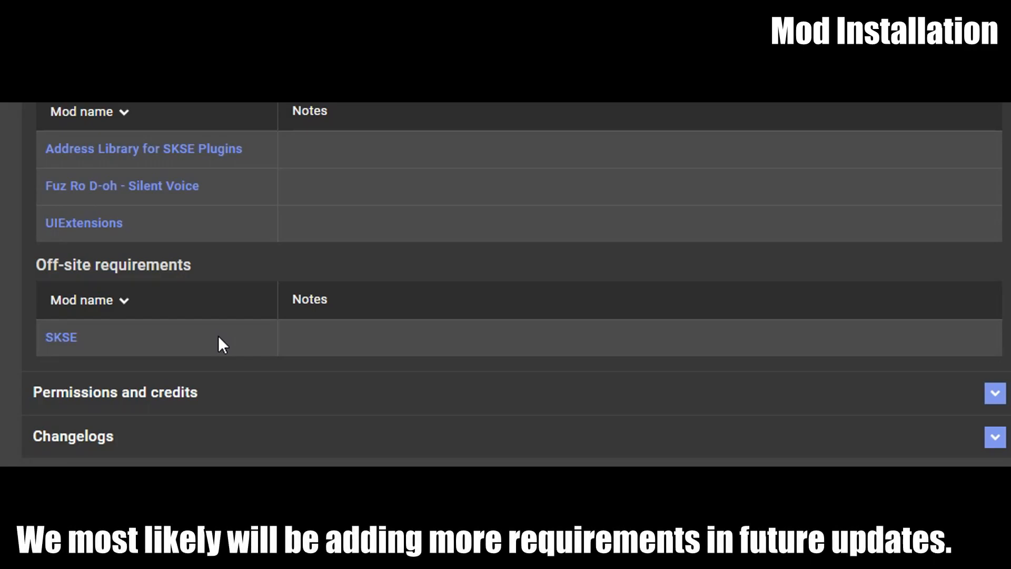
{"action": "mouse_move", "coordinate": [538, 369]}
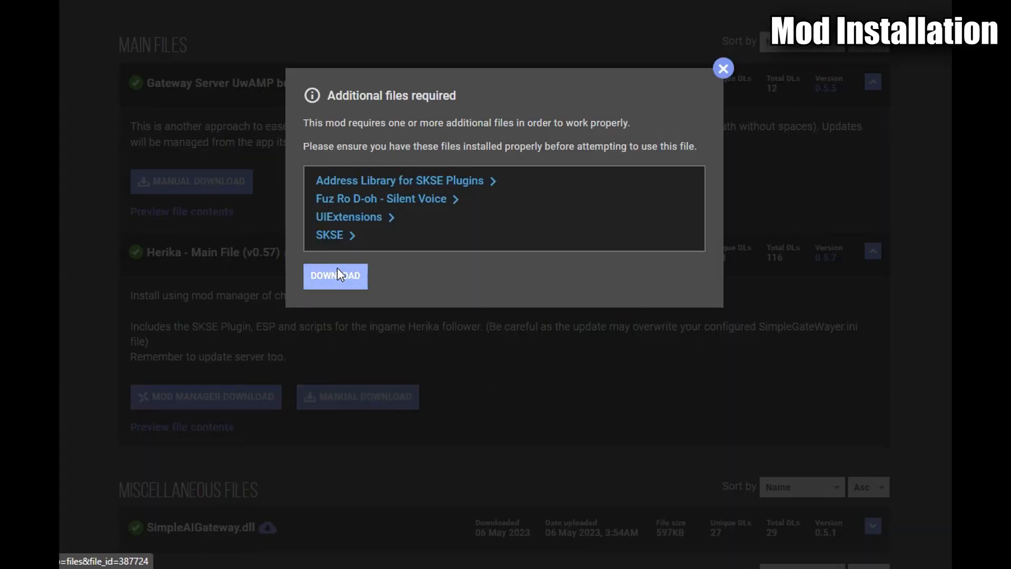
- Download Herika - Main File (v0.57) anyway and quick-install it through Mod Organizer
{"action": "left_click", "coordinate": [335, 276]}
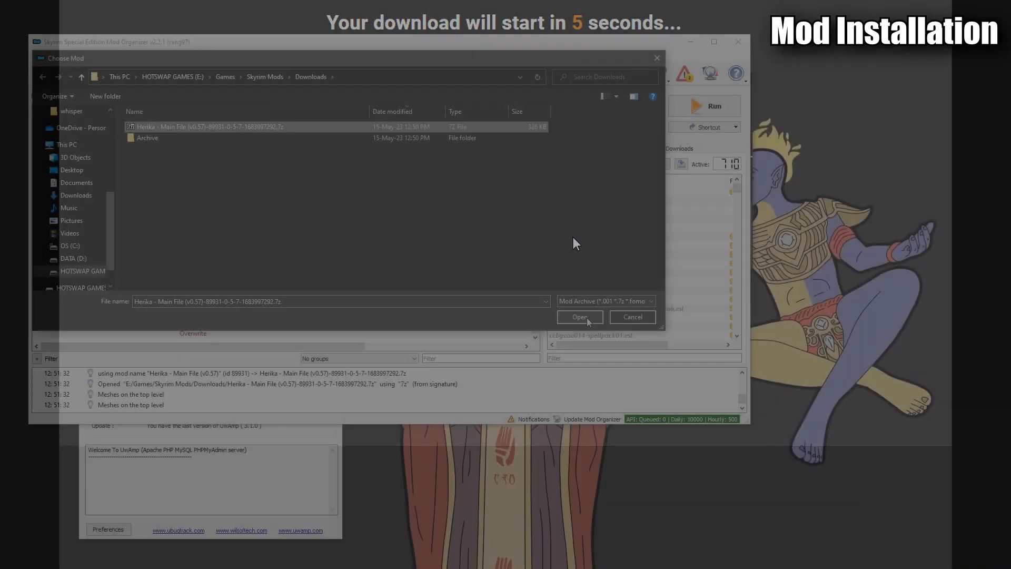
{"action": "left_click", "coordinate": [578, 317]}
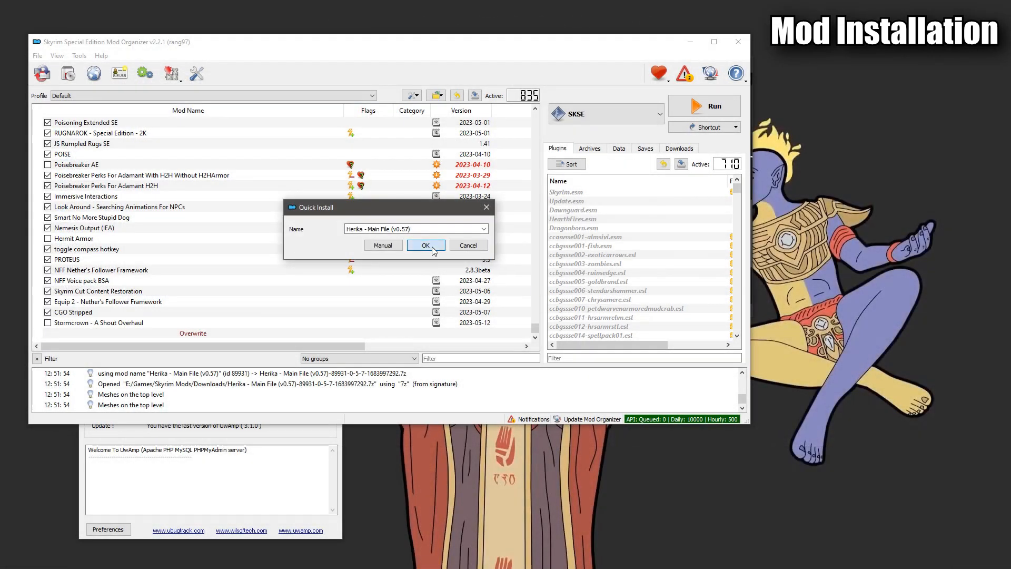
{"action": "left_click", "coordinate": [424, 245]}
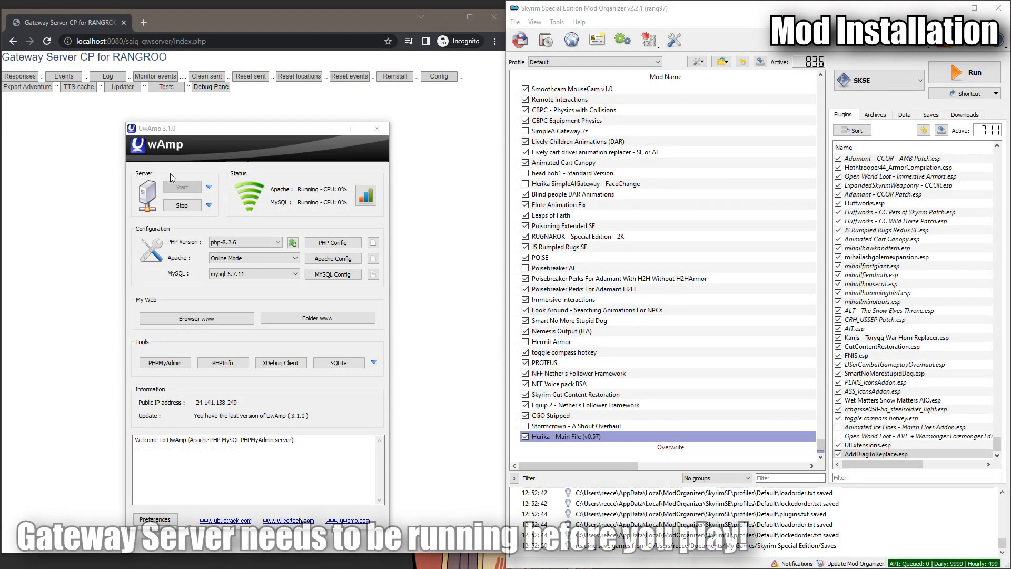
{"action": "mouse_move", "coordinate": [392, 125]}
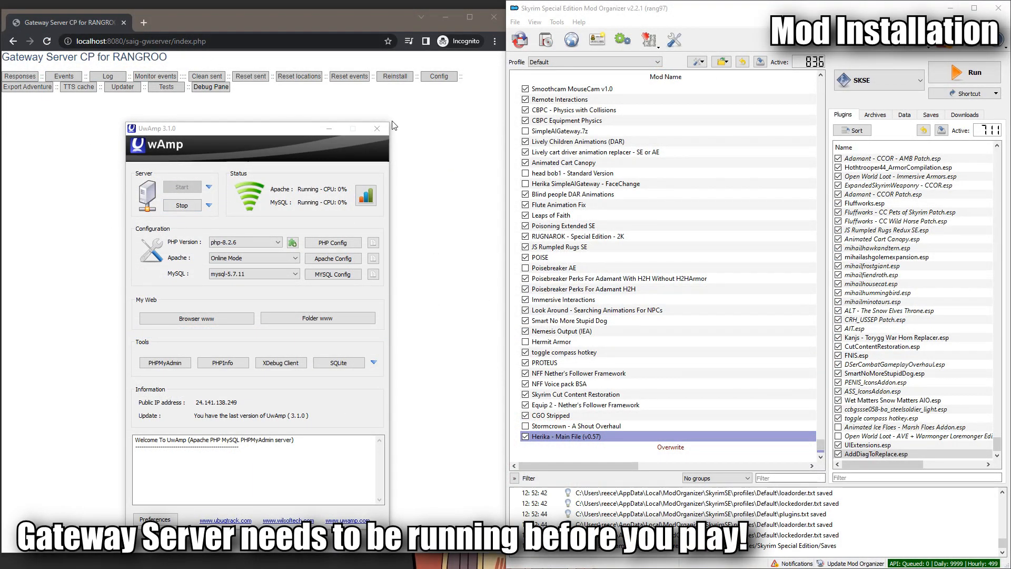
{"action": "mouse_move", "coordinate": [377, 210]}
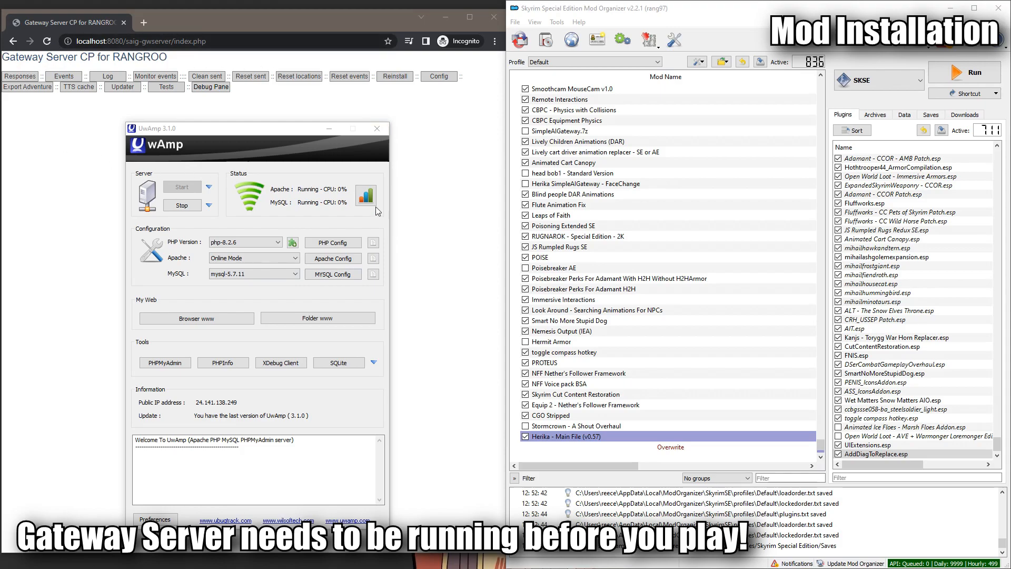
- Launch Skyrim from Mod Organizer 2 with the Herika mod enabled
{"action": "left_click", "coordinate": [968, 71]}
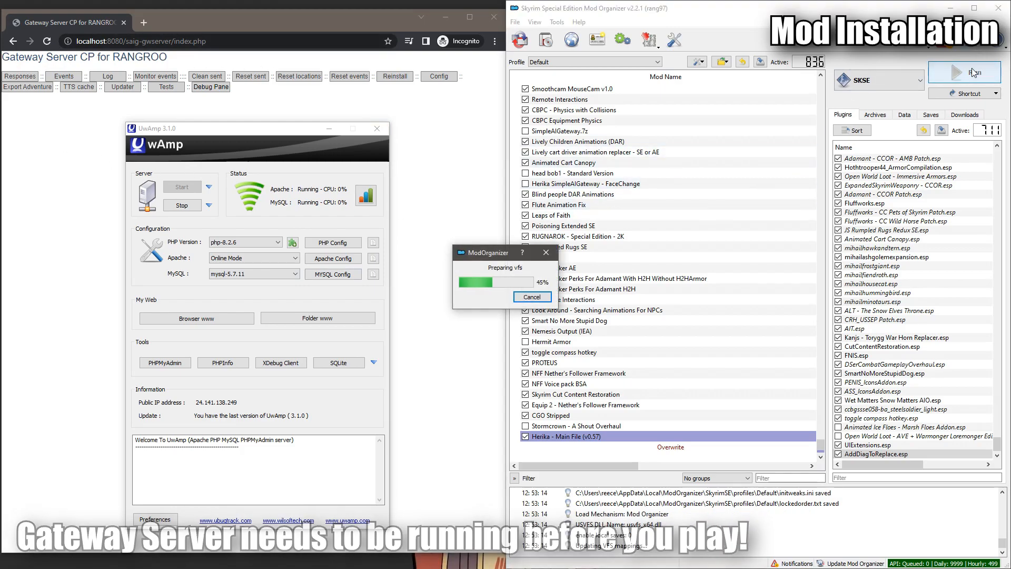
{"action": "left_click", "coordinate": [964, 71]}
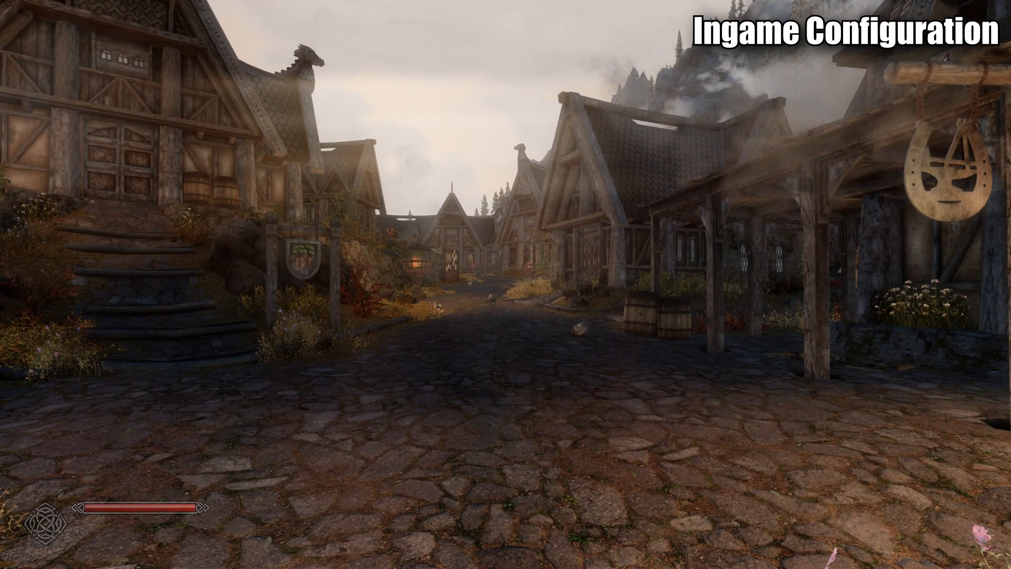
- Enable Azure TTS in the SPG mod's MCM settings and return to the game
{"action": "key", "text": "Escape"}
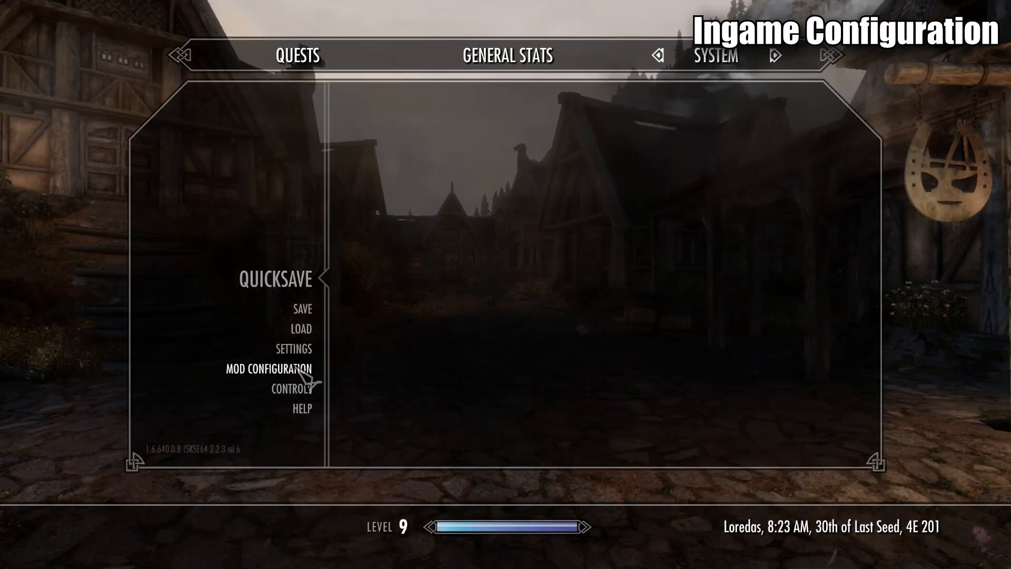
{"action": "left_click", "coordinate": [269, 369]}
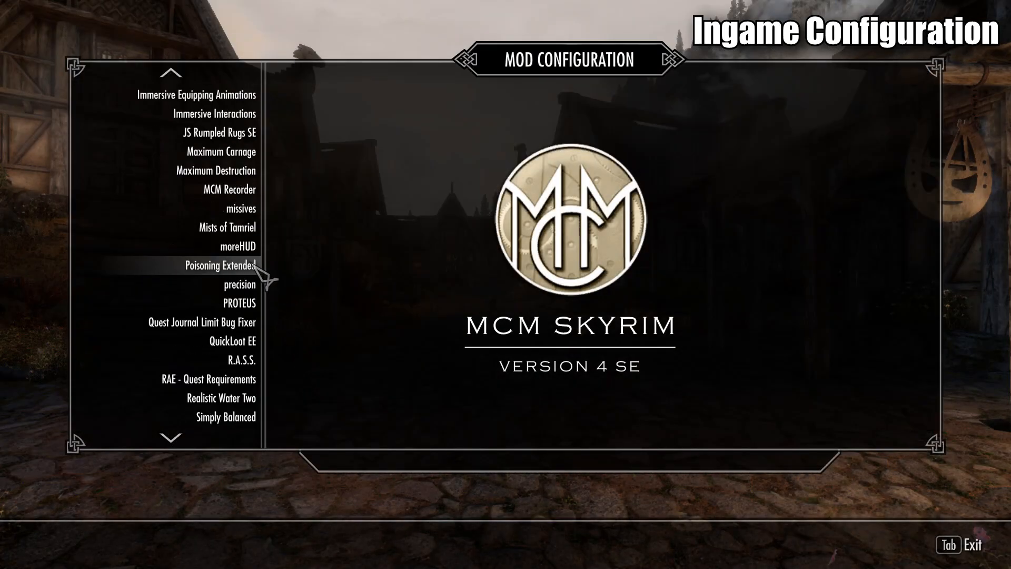
{"action": "scroll", "scroll_direction": "down", "scroll_amount": 3}
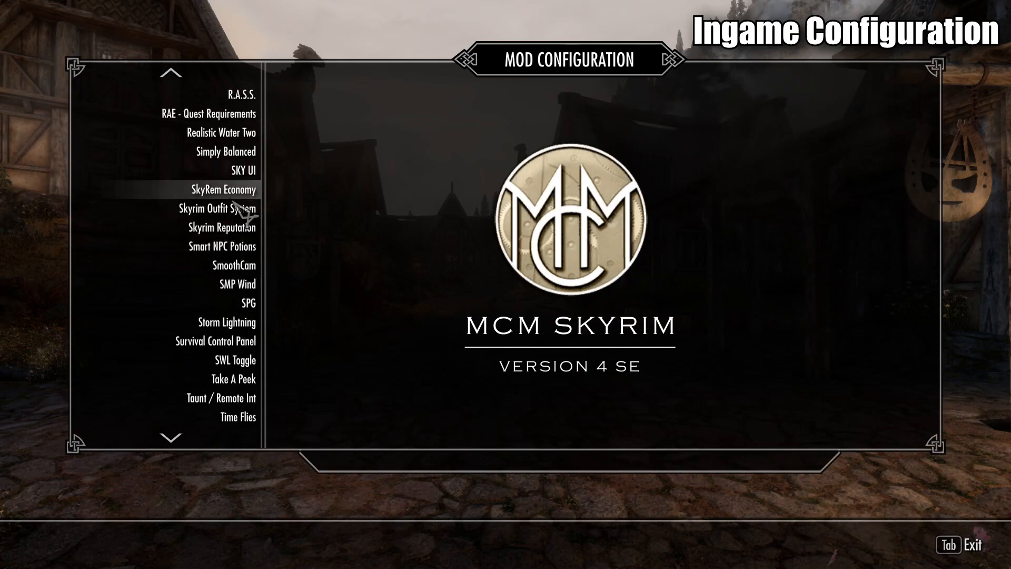
{"action": "left_click", "coordinate": [247, 302]}
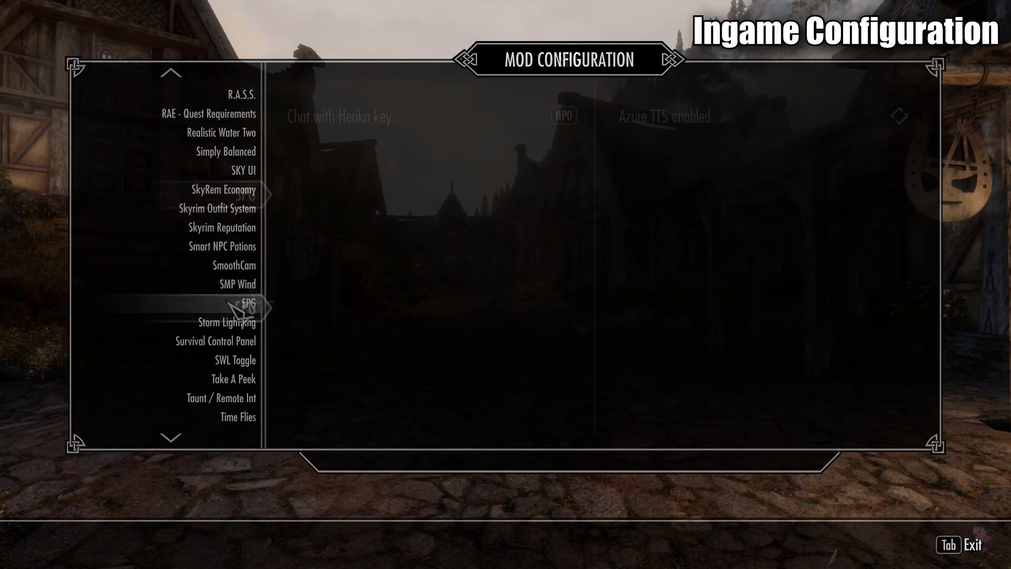
{"action": "left_click", "coordinate": [246, 302]}
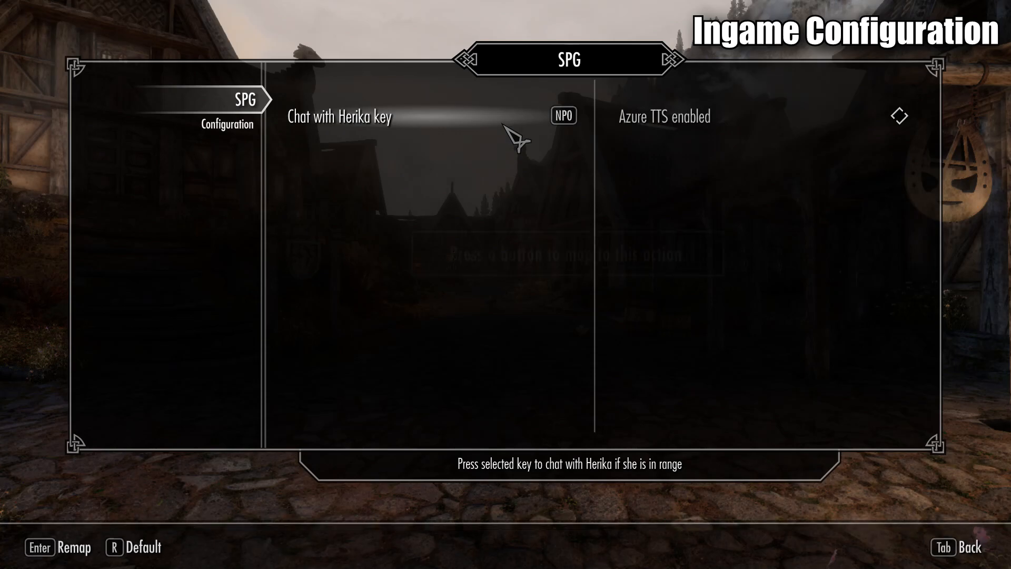
{"action": "mouse_move", "coordinate": [723, 136]}
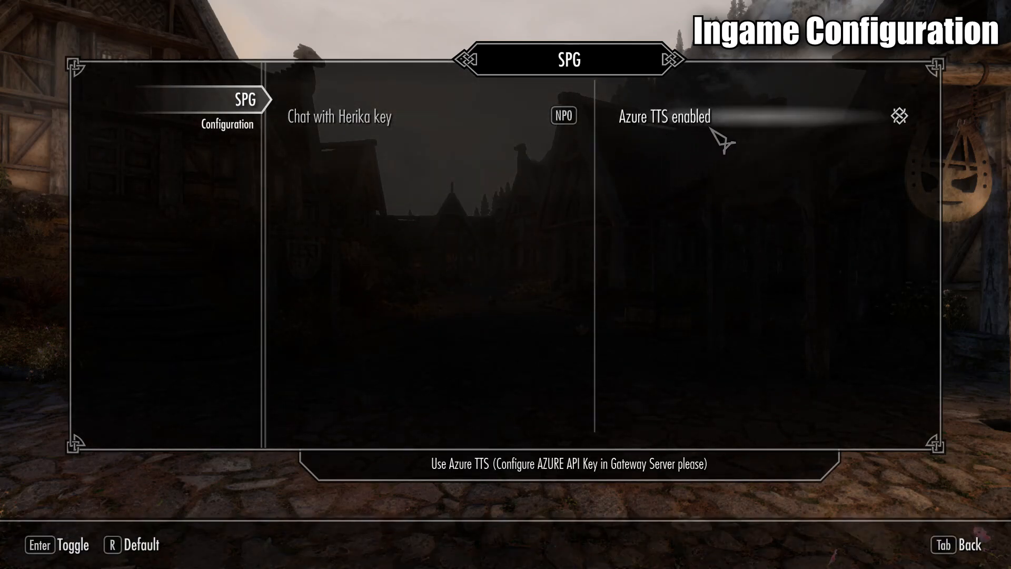
{"action": "key", "text": "Tab"}
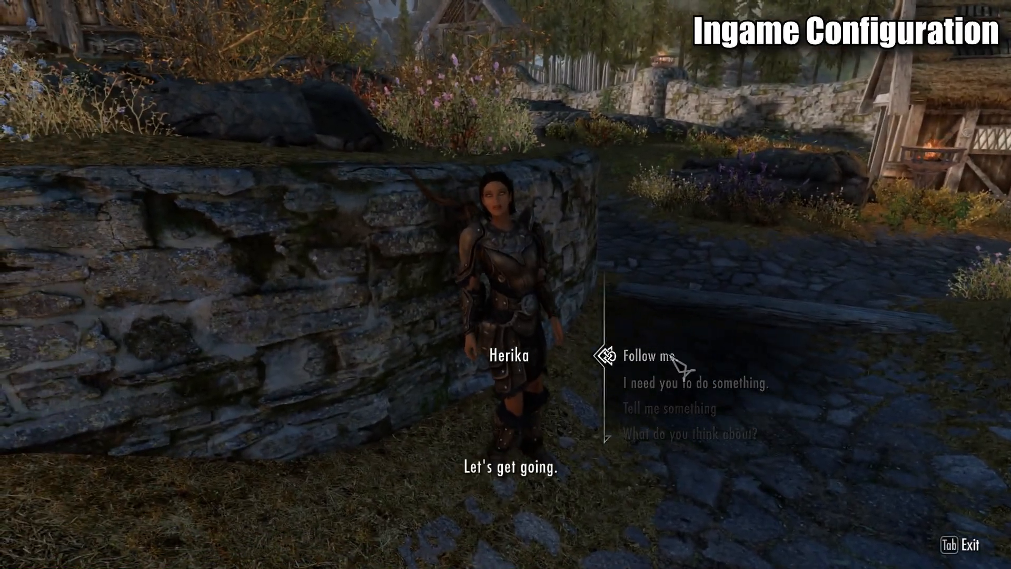
- Tell Herika to follow the player and send her a greeting via the chat hotkey
{"action": "left_click", "coordinate": [648, 355]}
{"action": "type", "text": "Hey H"}
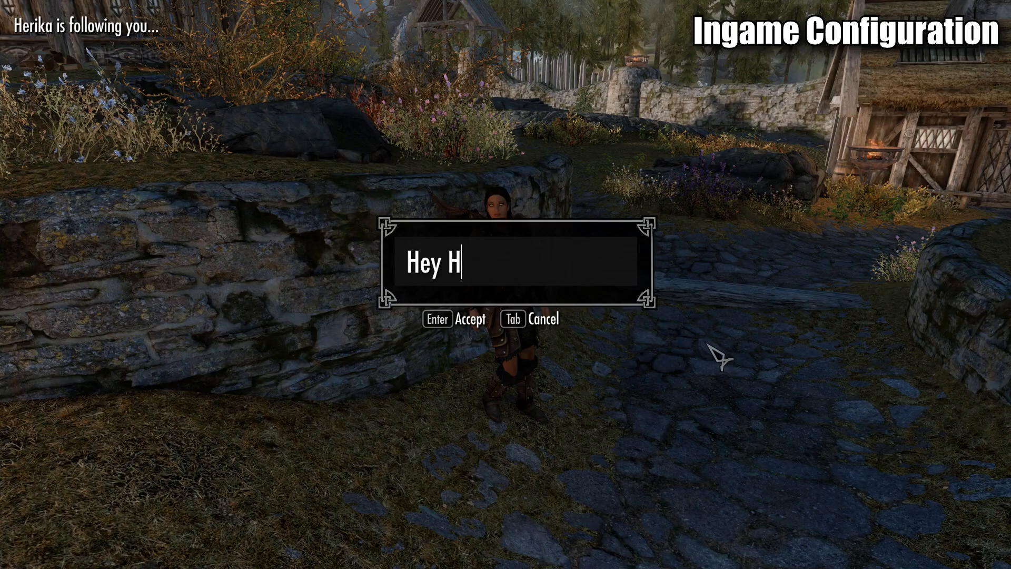
{"action": "key", "text": "Return"}
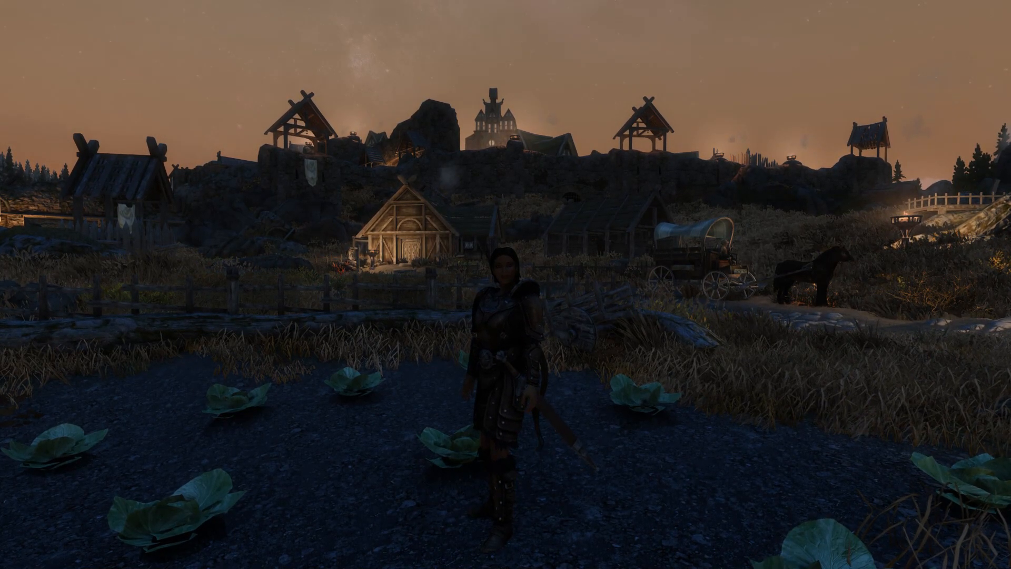
- Send Herika the typed request to say goodbye to the viewers
{"action": "type", "text": "say goodbye t"}
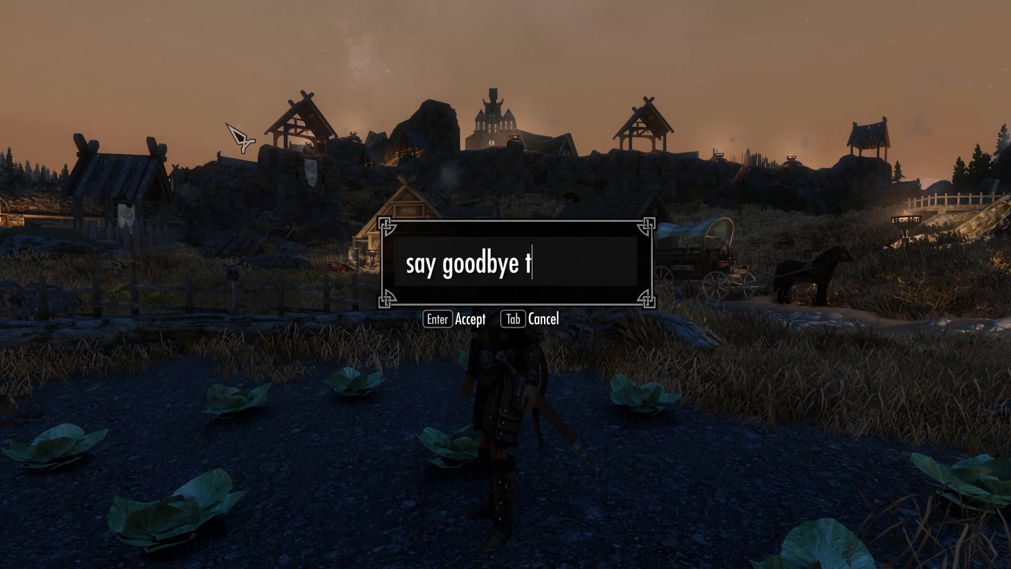
{"action": "type", "text": "o the viewers he"}
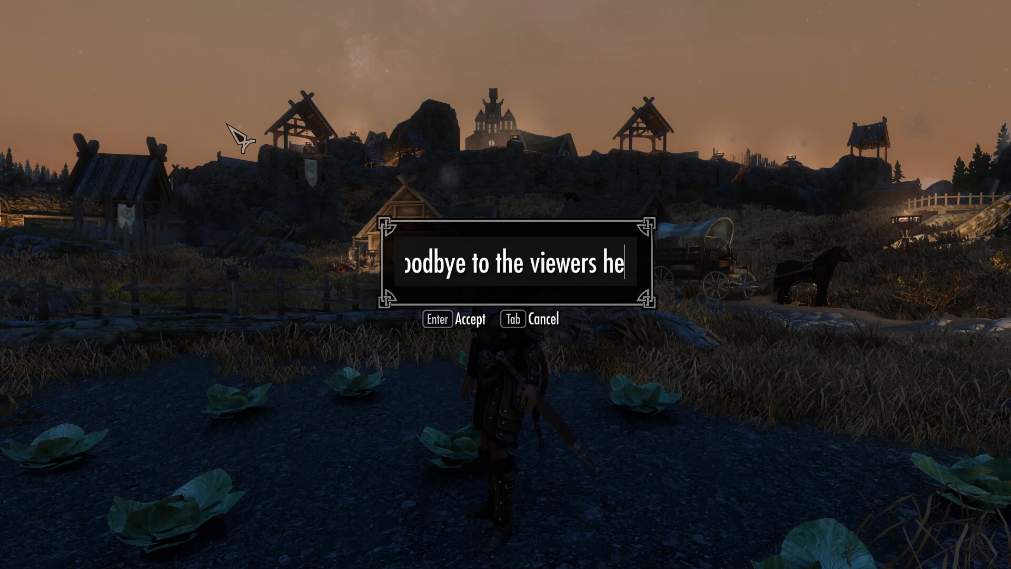
{"action": "key", "text": "Return"}
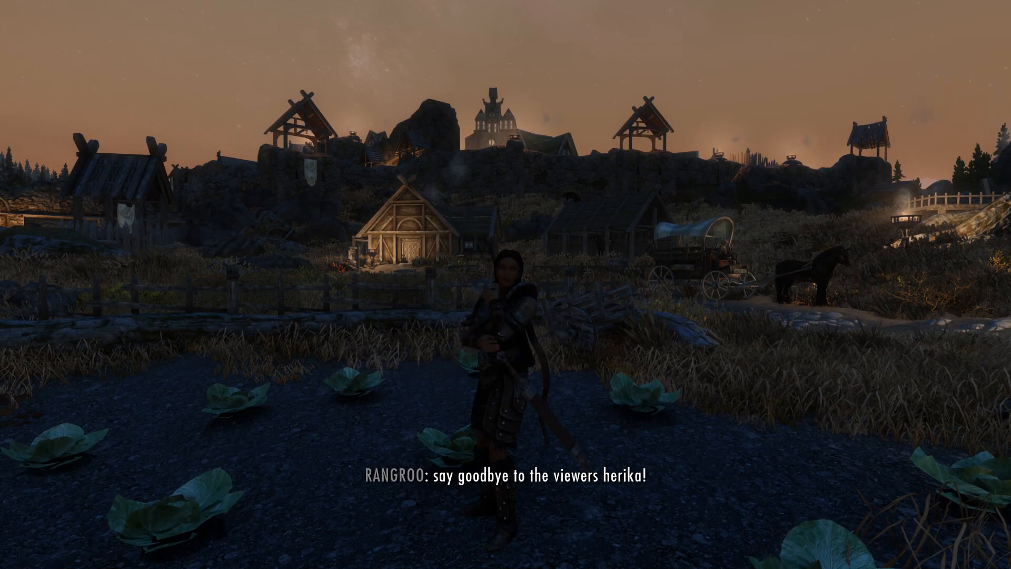